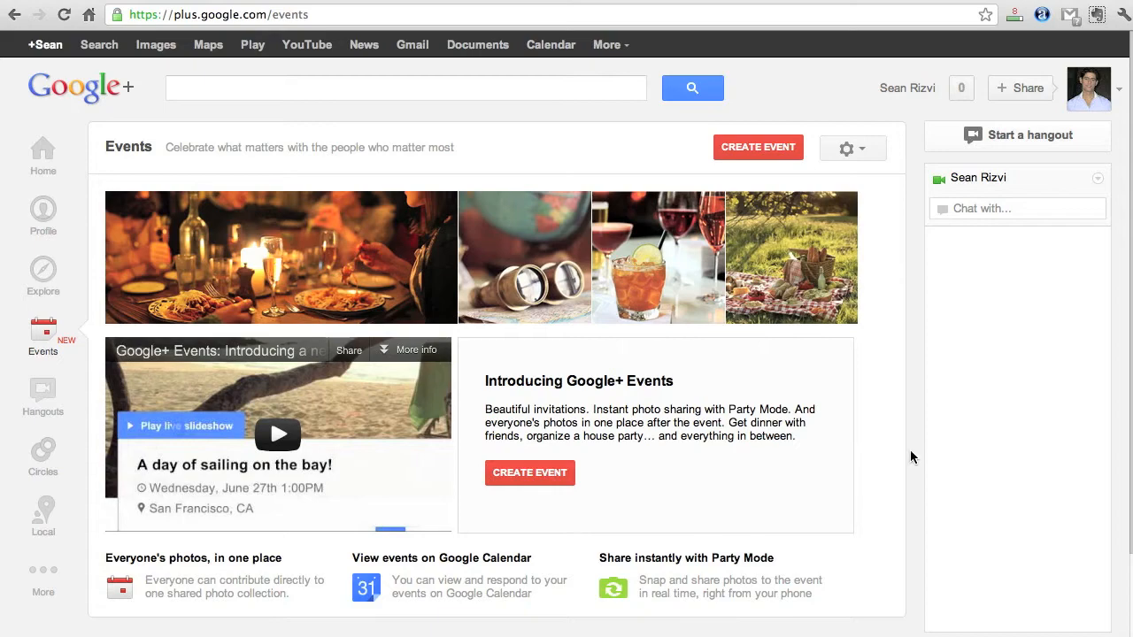
mouse_move(786, 183)
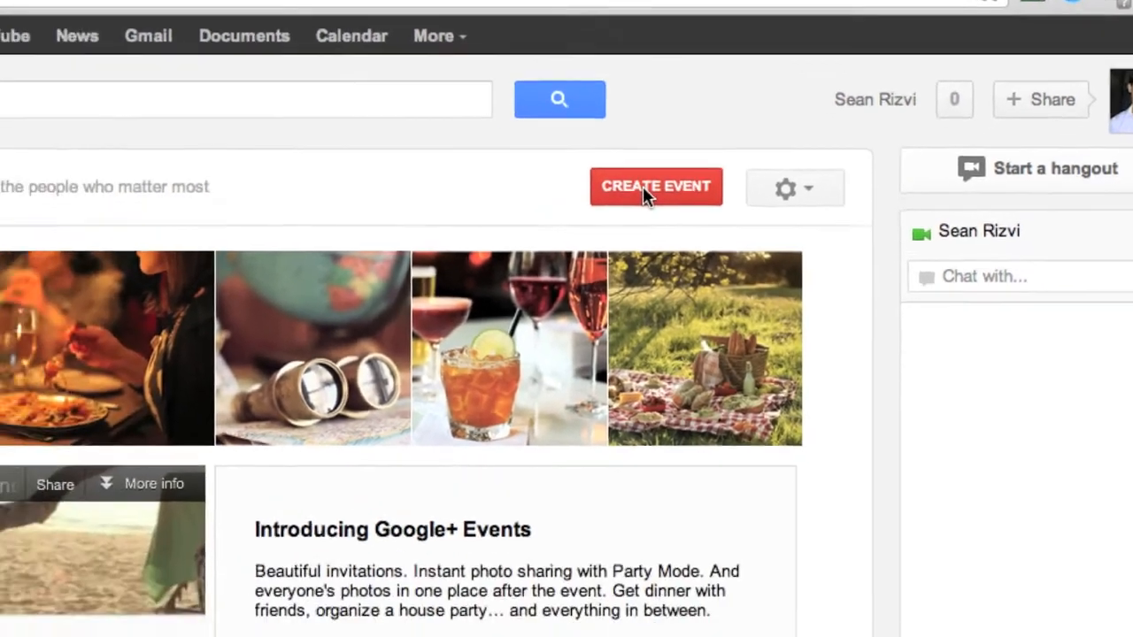
Start a new event and switch its banner from the dinner scene to the cocktails photo.
left_click(656, 186)
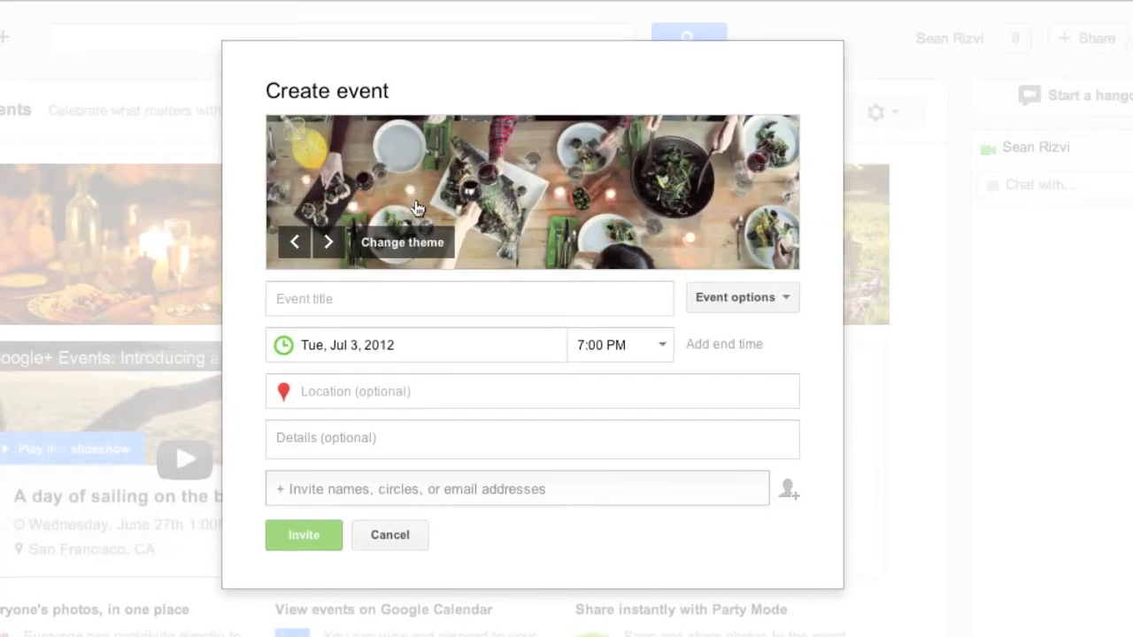
mouse_move(591, 178)
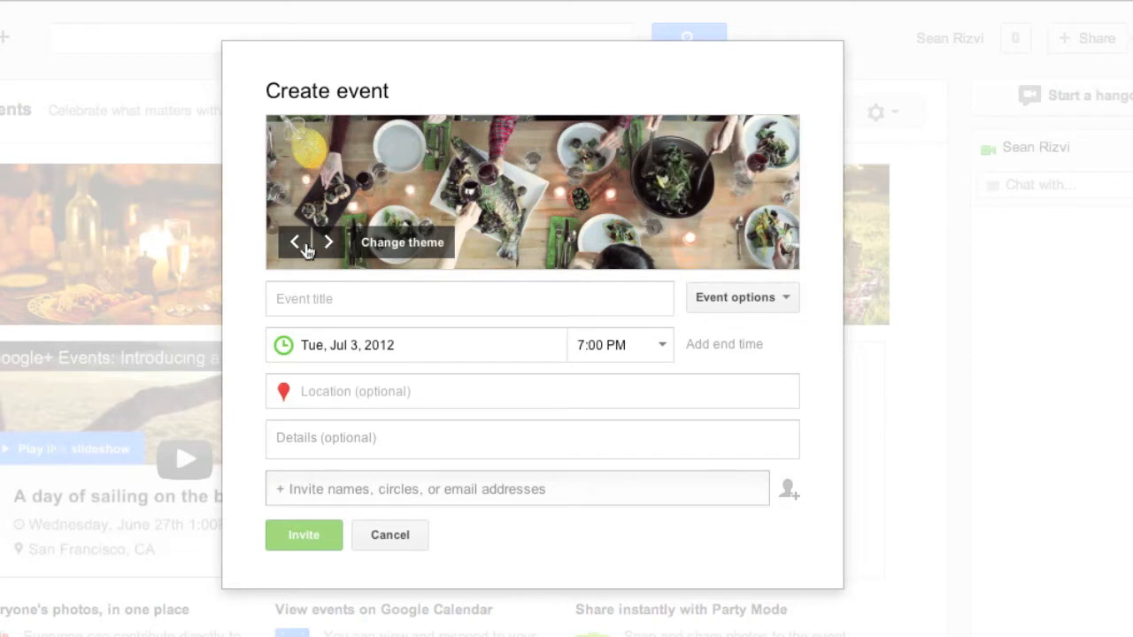
left_click(328, 242)
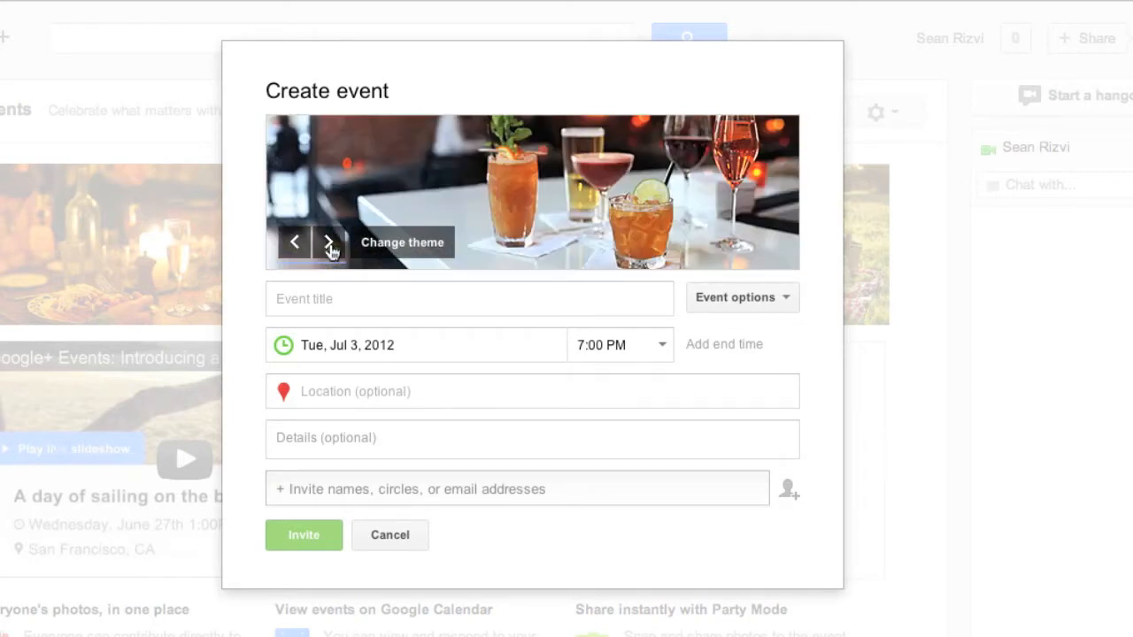
mouse_move(387, 250)
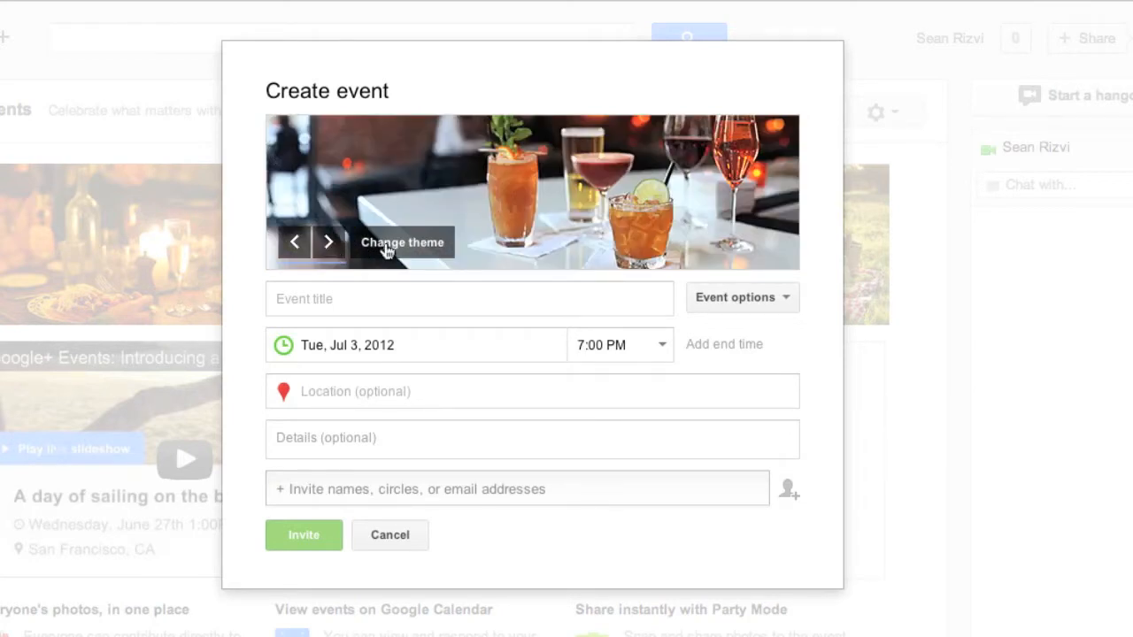
Open the theme gallery and scroll through the Featured photo themes.
left_click(402, 242)
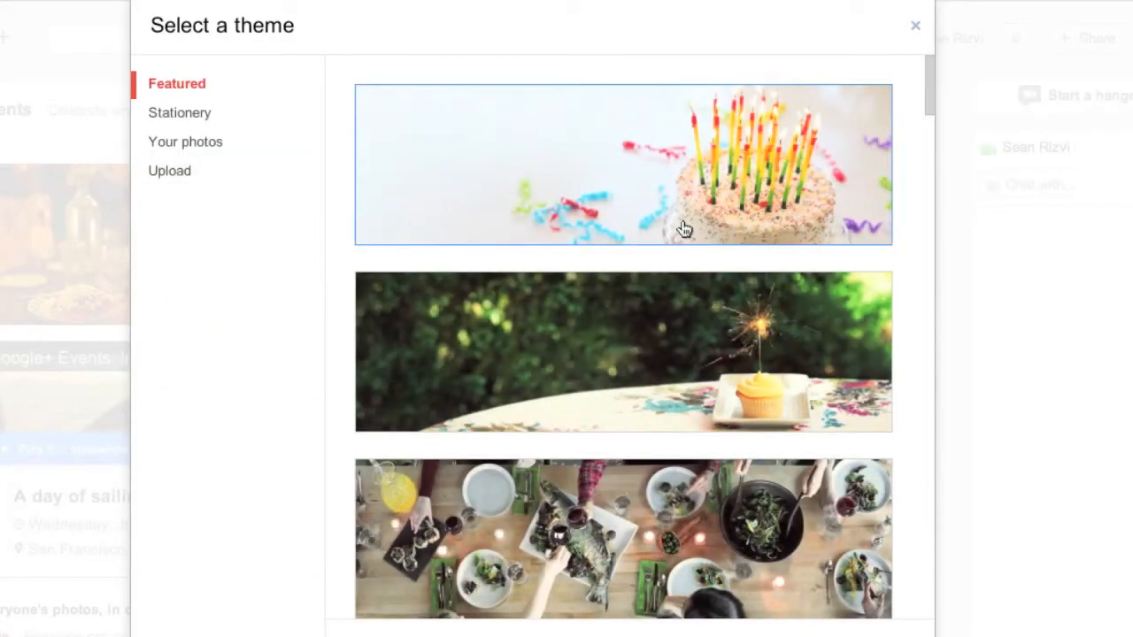
scroll("down", 3)
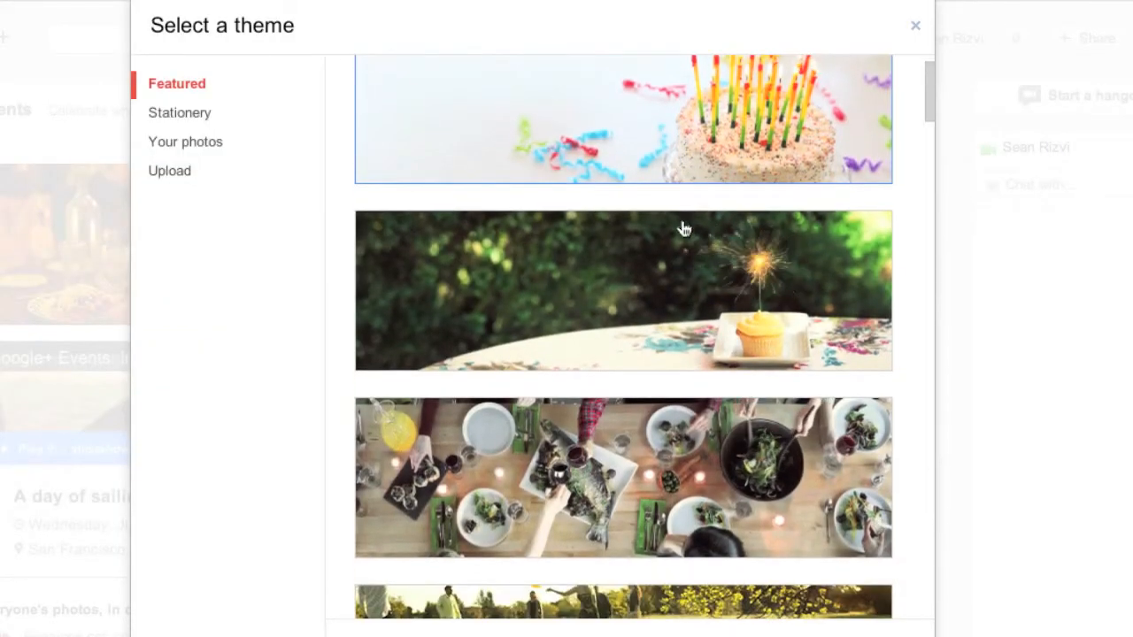
scroll("down", 3)
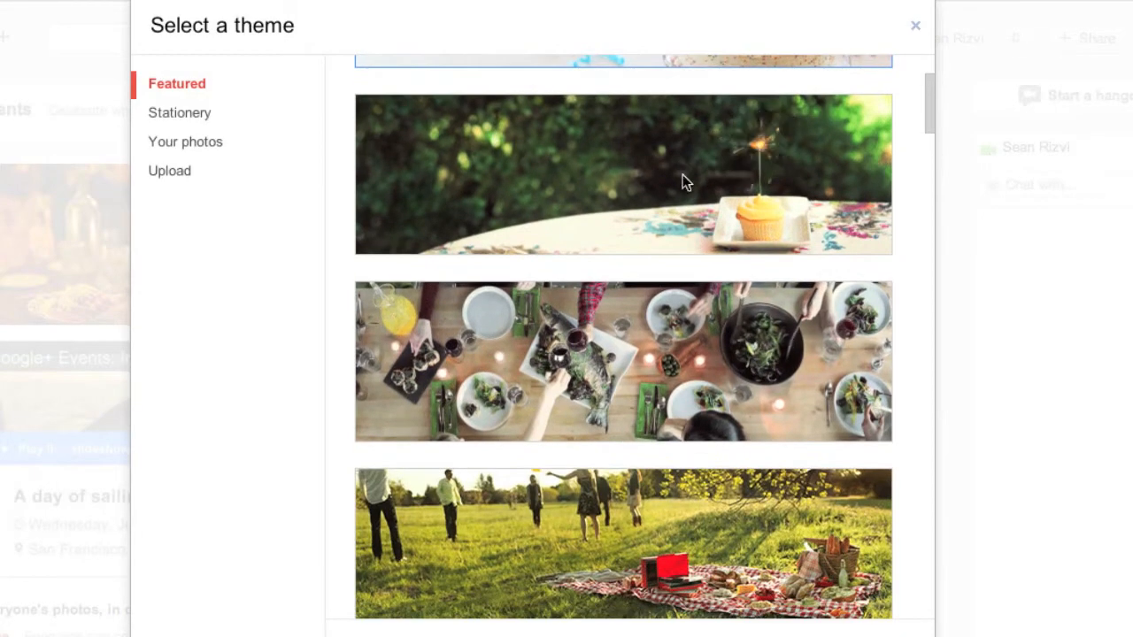
scroll("down", 3)
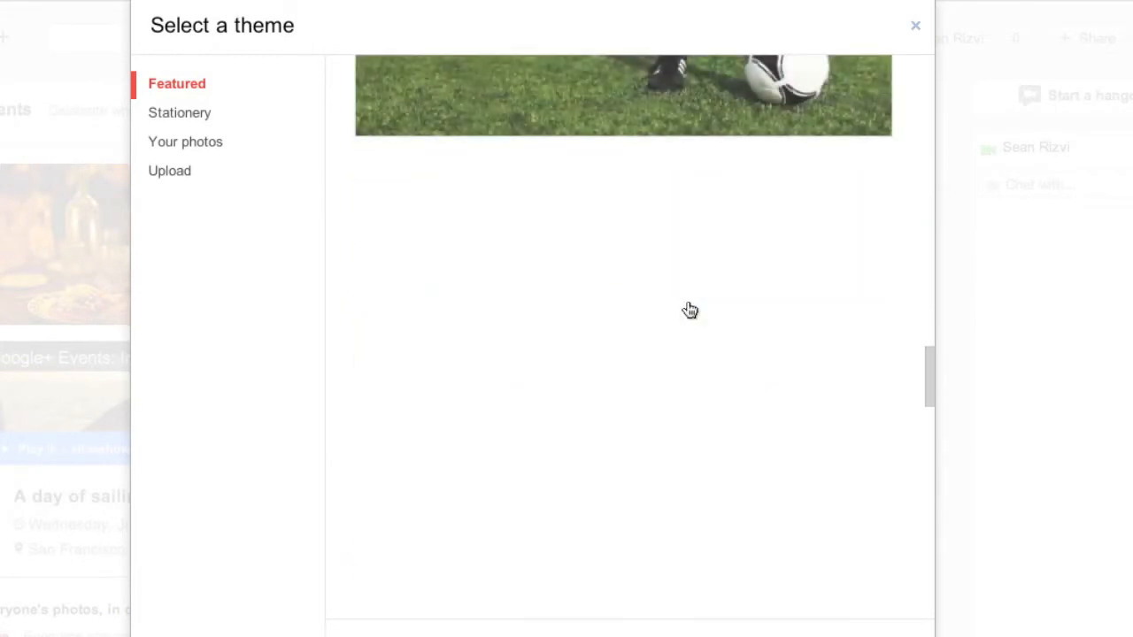
scroll("down", 3)
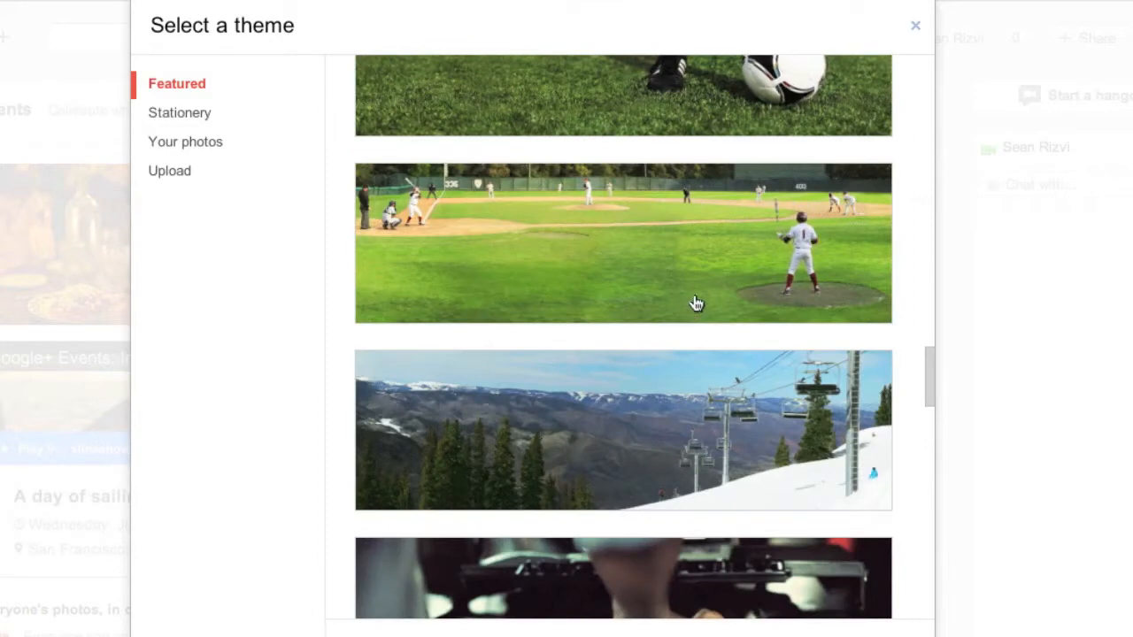
scroll("down", 3)
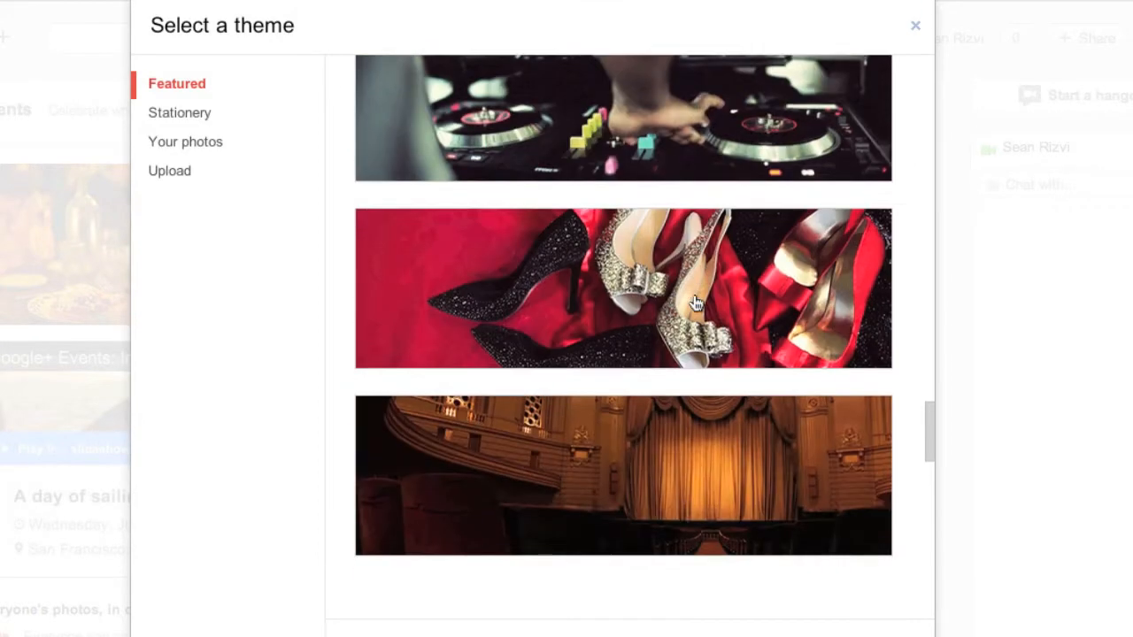
scroll("down", 3)
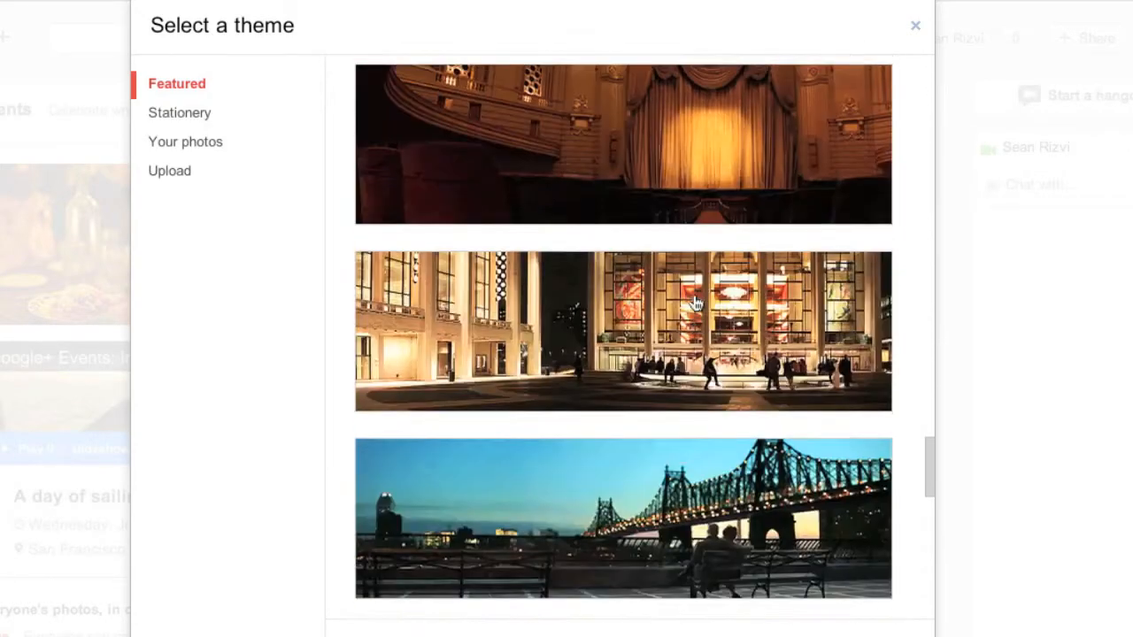
Browse the Stationery designs, then return to the Featured themes.
left_click(181, 112)
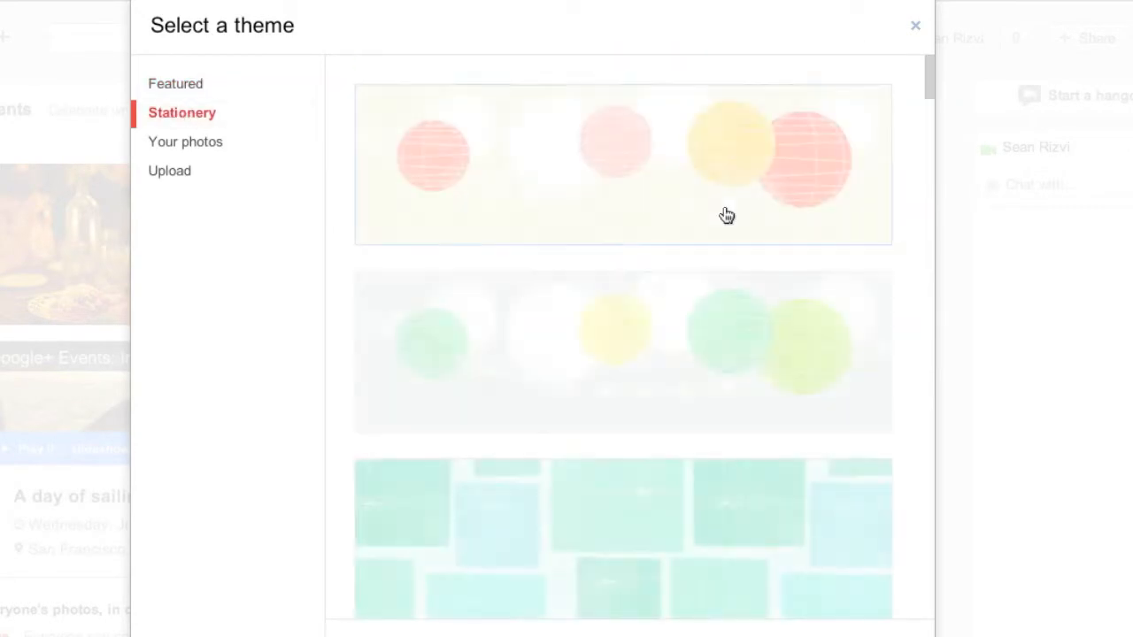
scroll("down", 3)
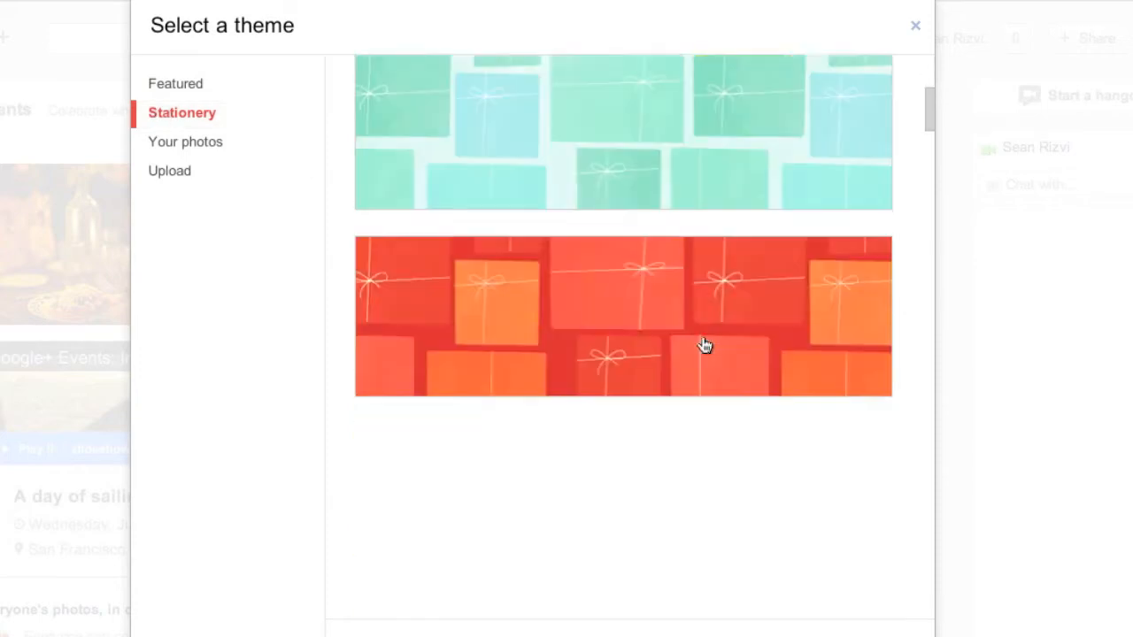
scroll("down", 3)
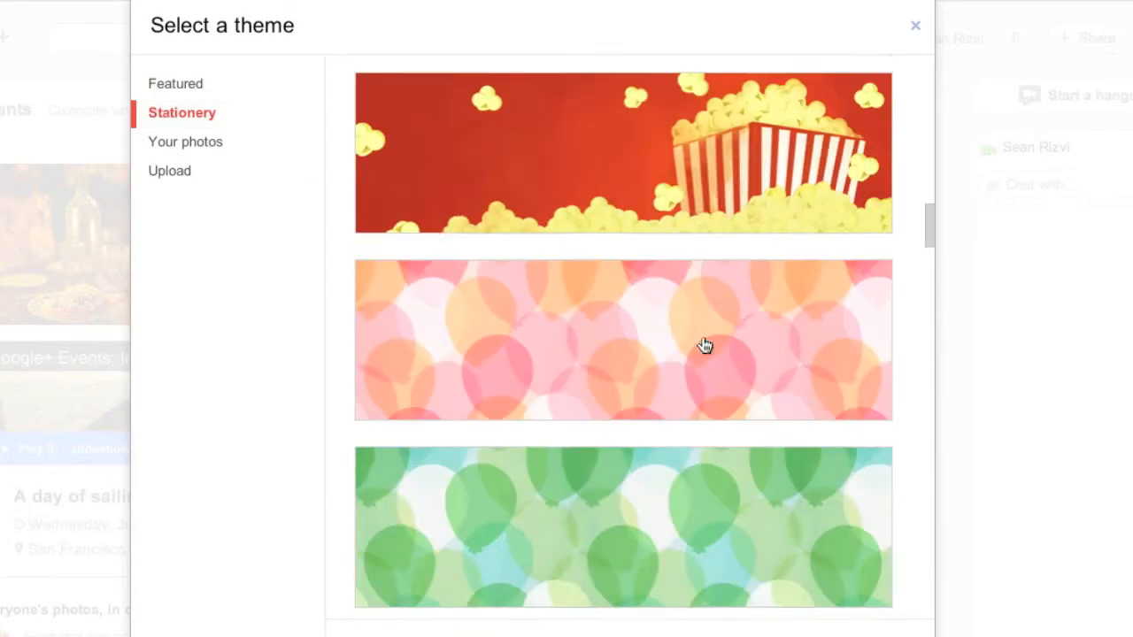
scroll("down", 3)
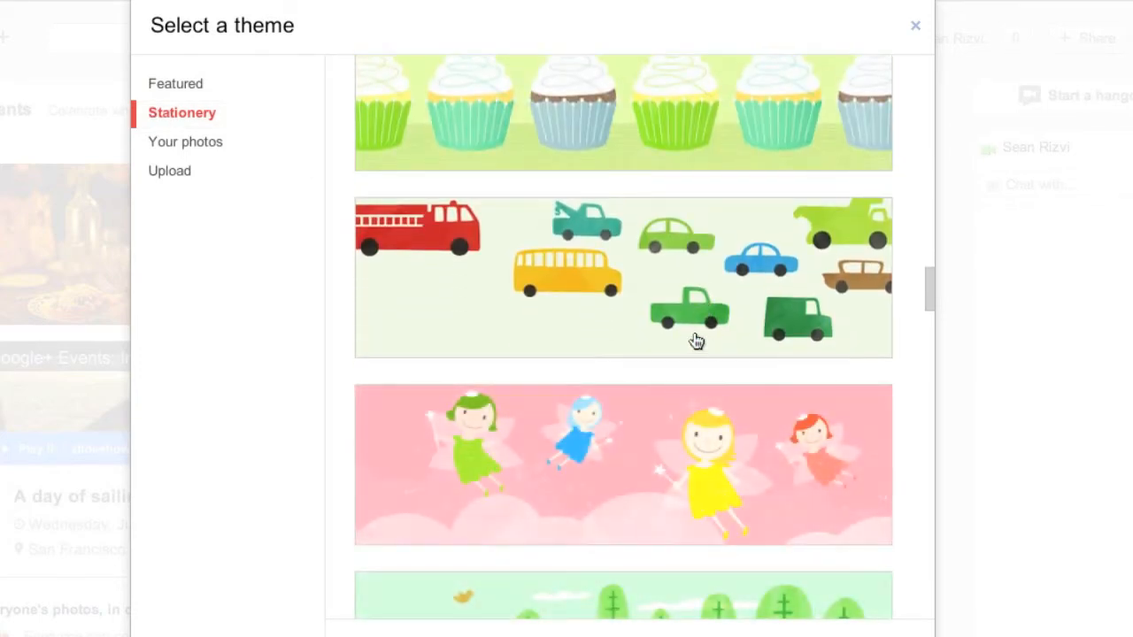
mouse_move(185, 142)
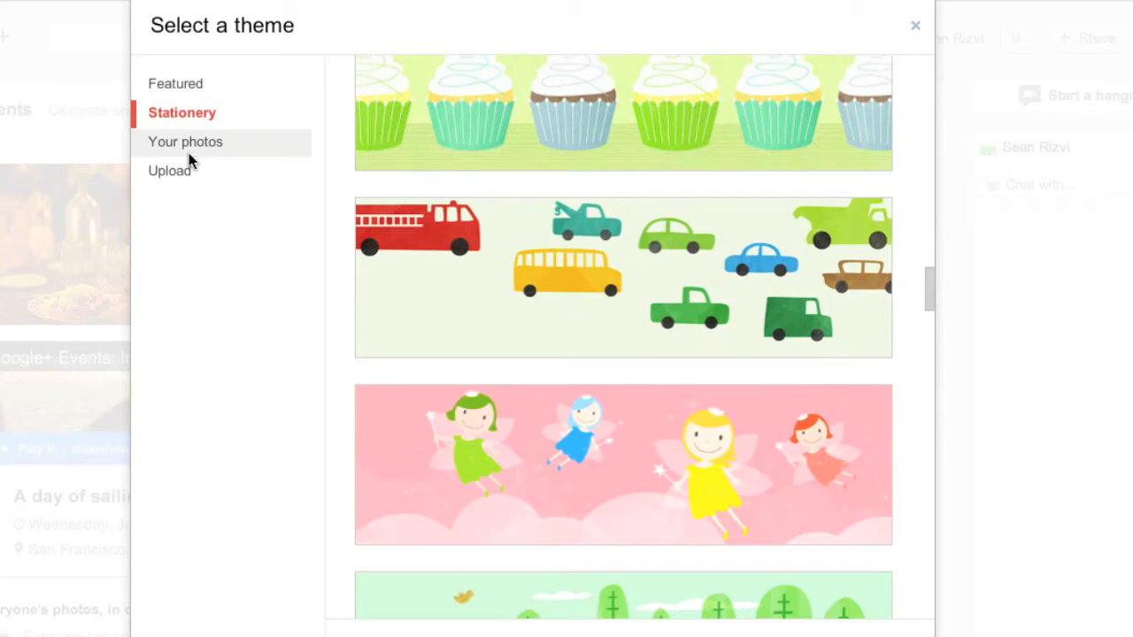
mouse_move(169, 171)
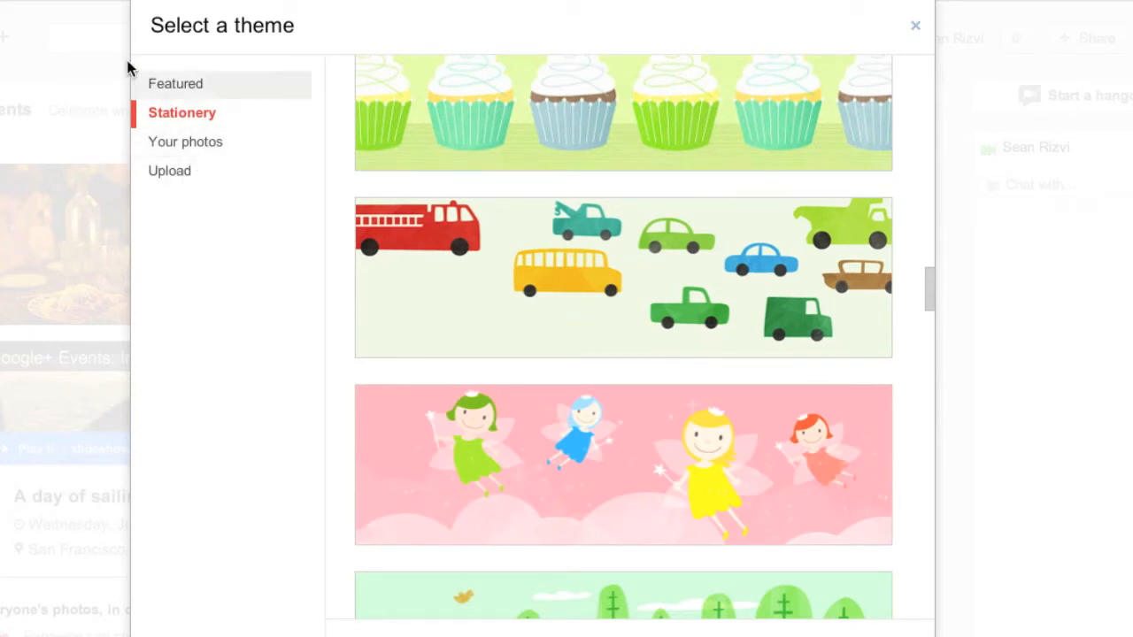
left_click(175, 83)
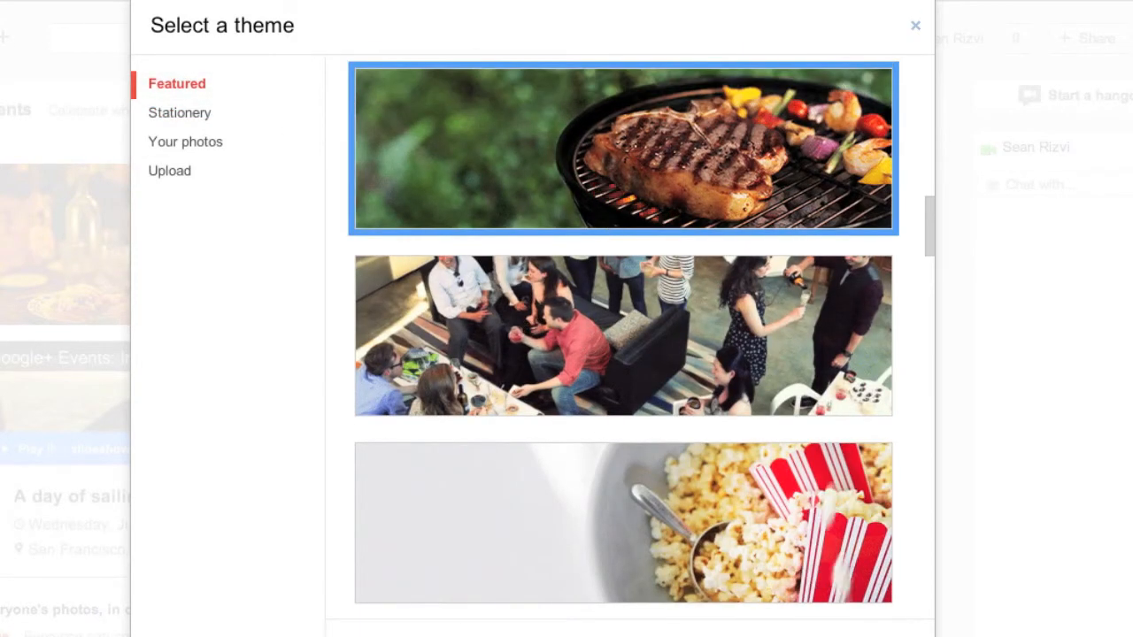
Apply the grilled-steak theme and enter 'My BarBQ' as the event title.
left_click(623, 146)
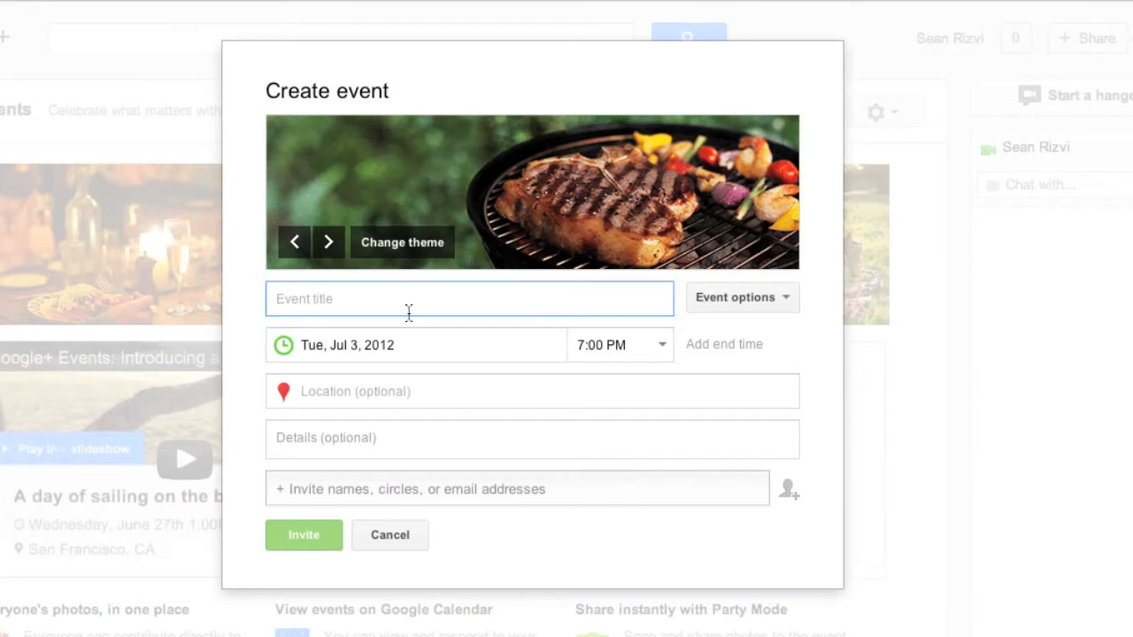
mouse_move(409, 303)
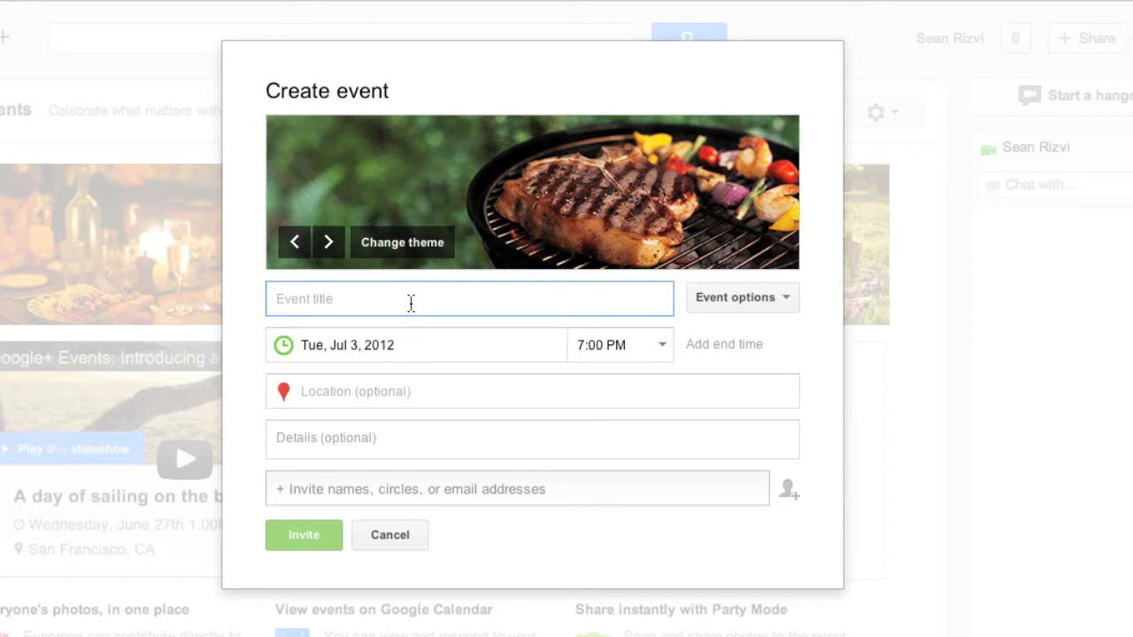
type("My Bar")
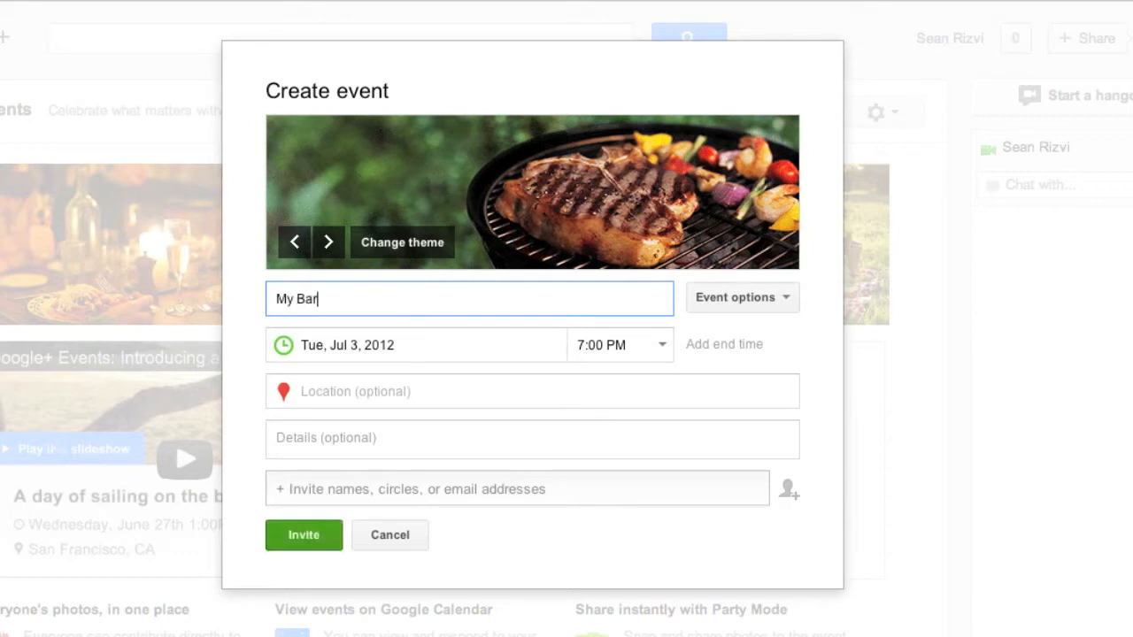
type("BQ !")
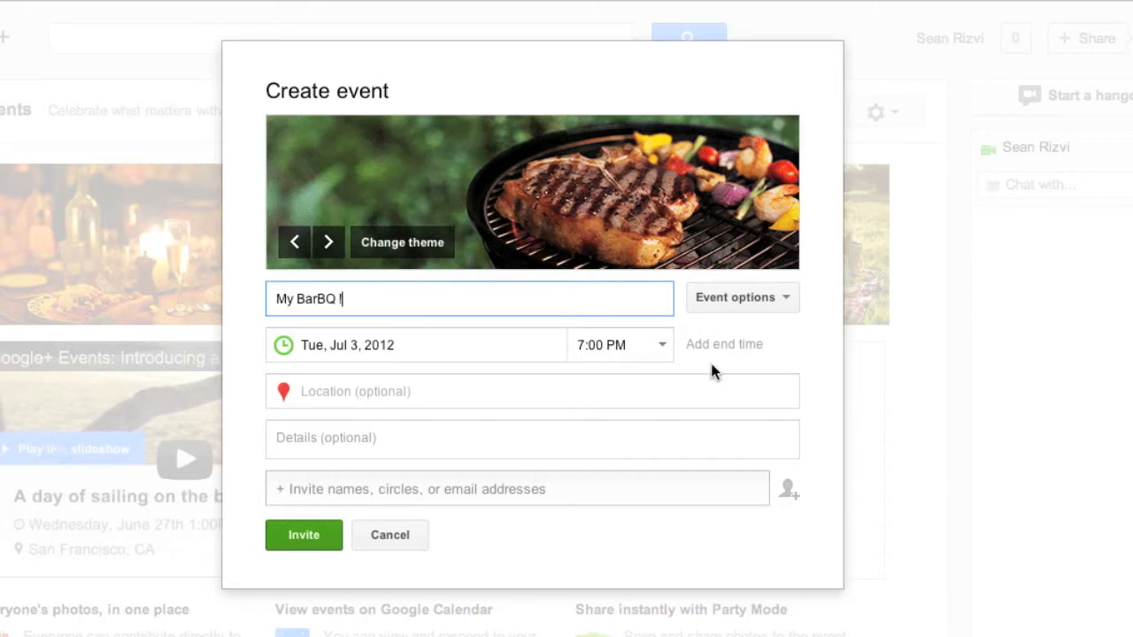
left_click(742, 297)
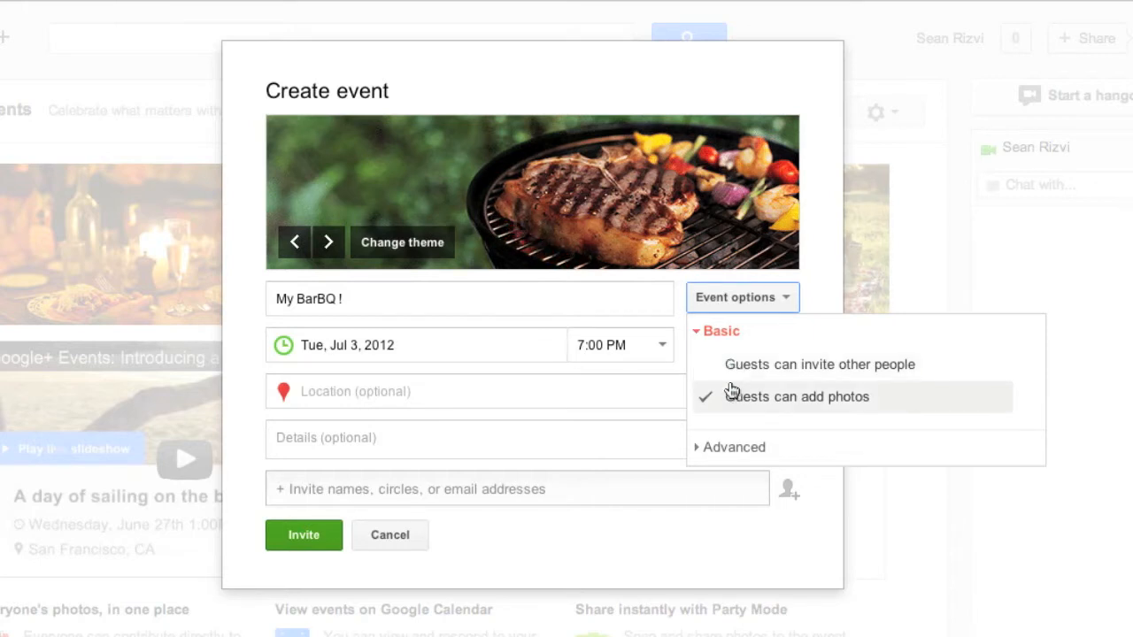
mouse_move(752, 405)
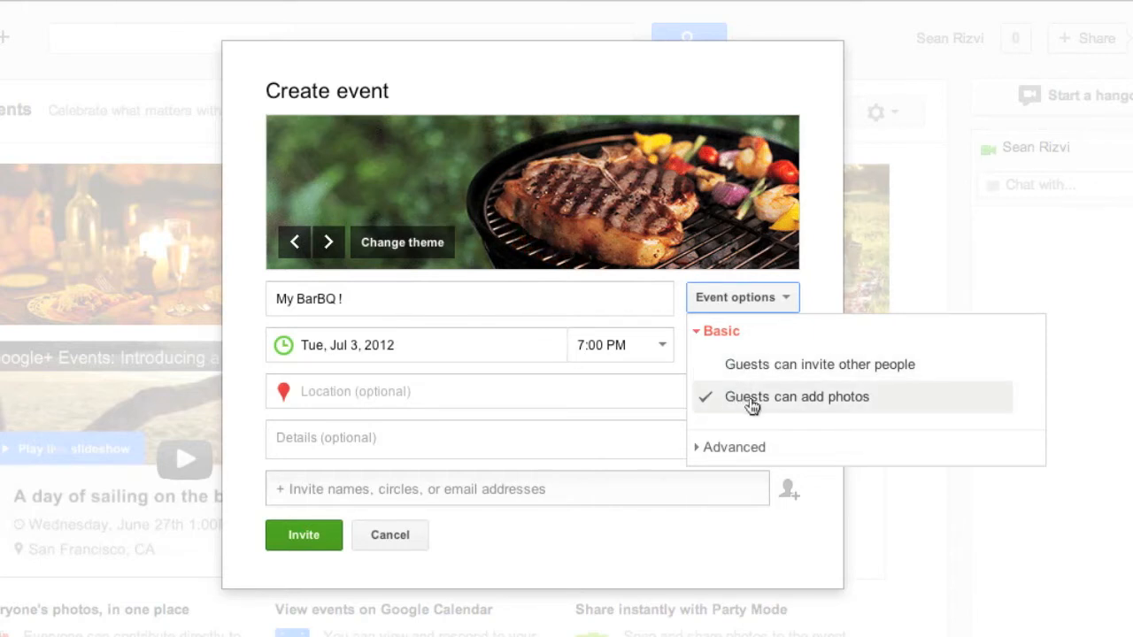
mouse_move(725, 453)
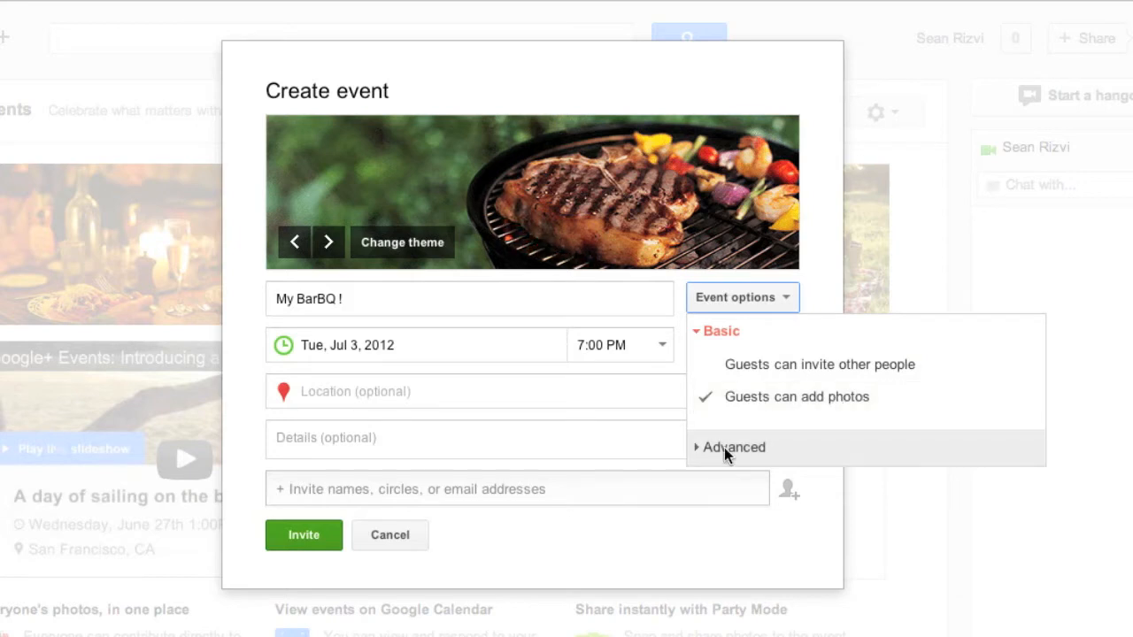
left_click(733, 446)
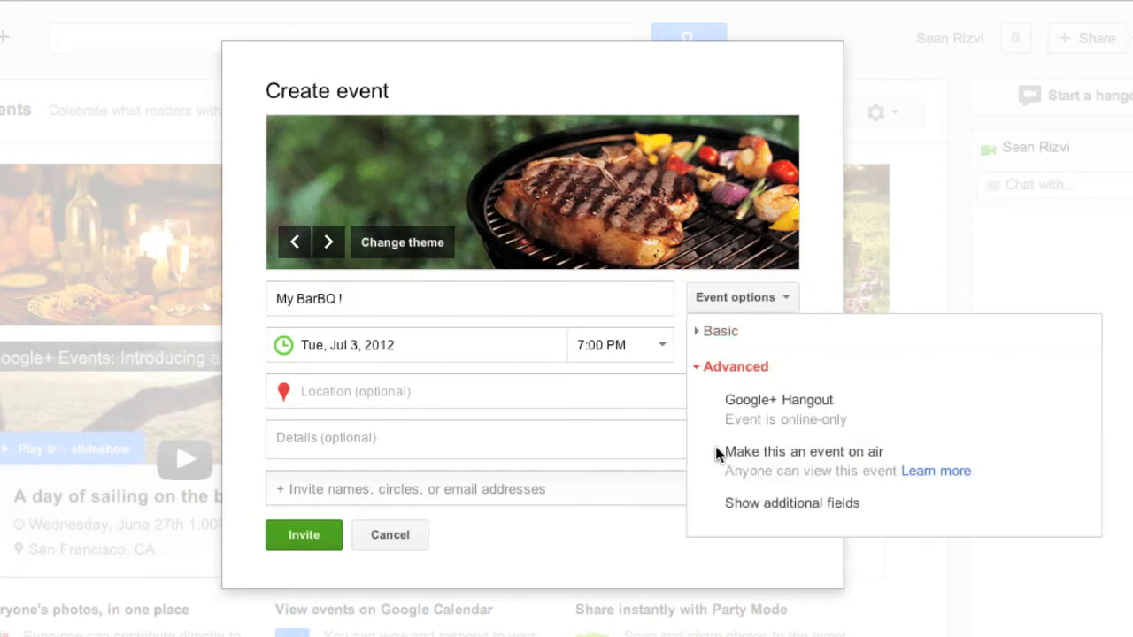
mouse_move(782, 407)
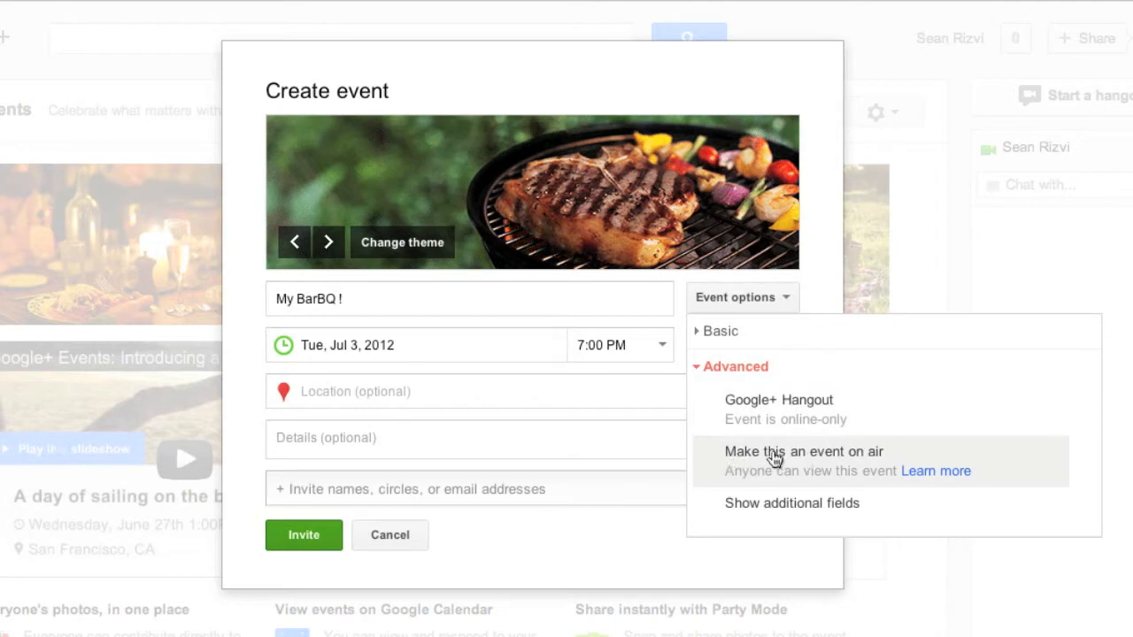
mouse_move(914, 476)
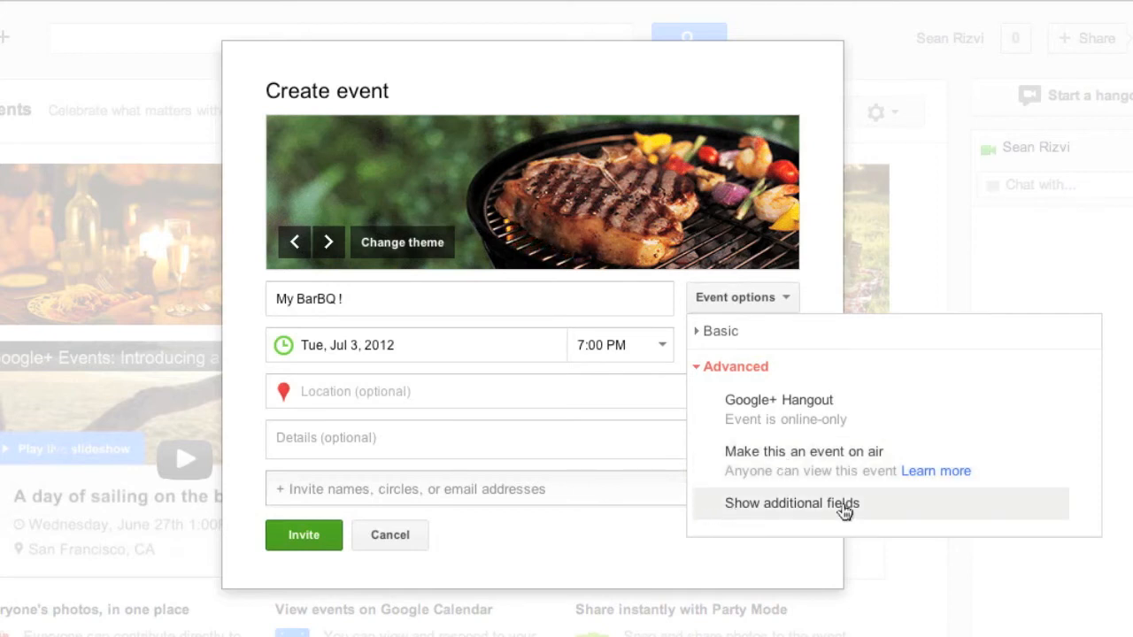
left_click(803, 451)
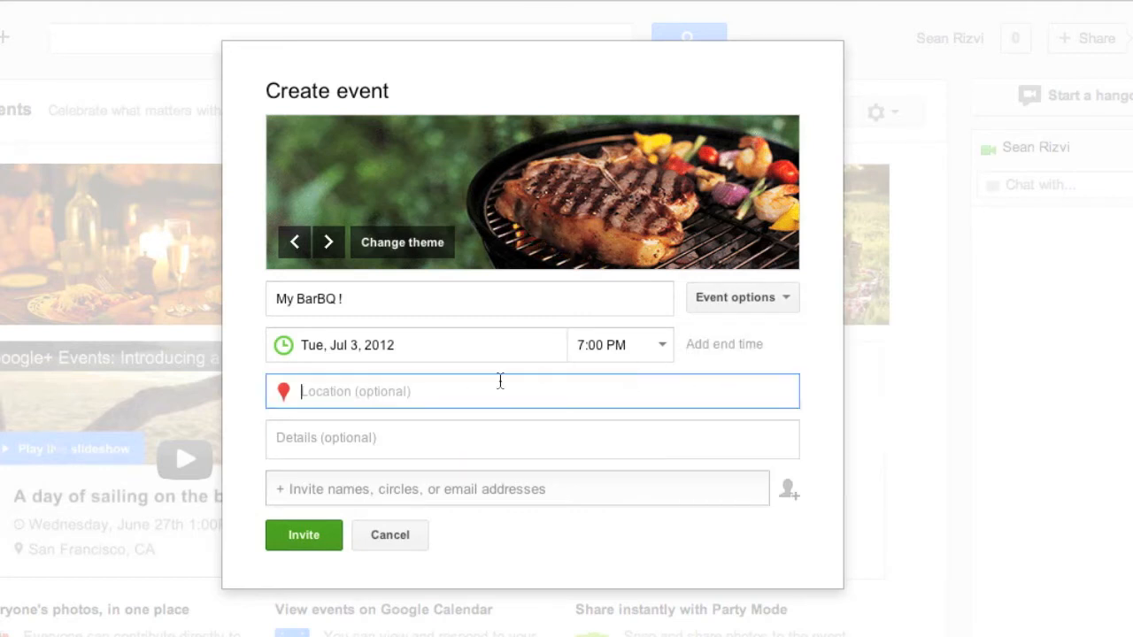
Enter 'My House' as location and 'In the back garden !' as details.
type("My H")
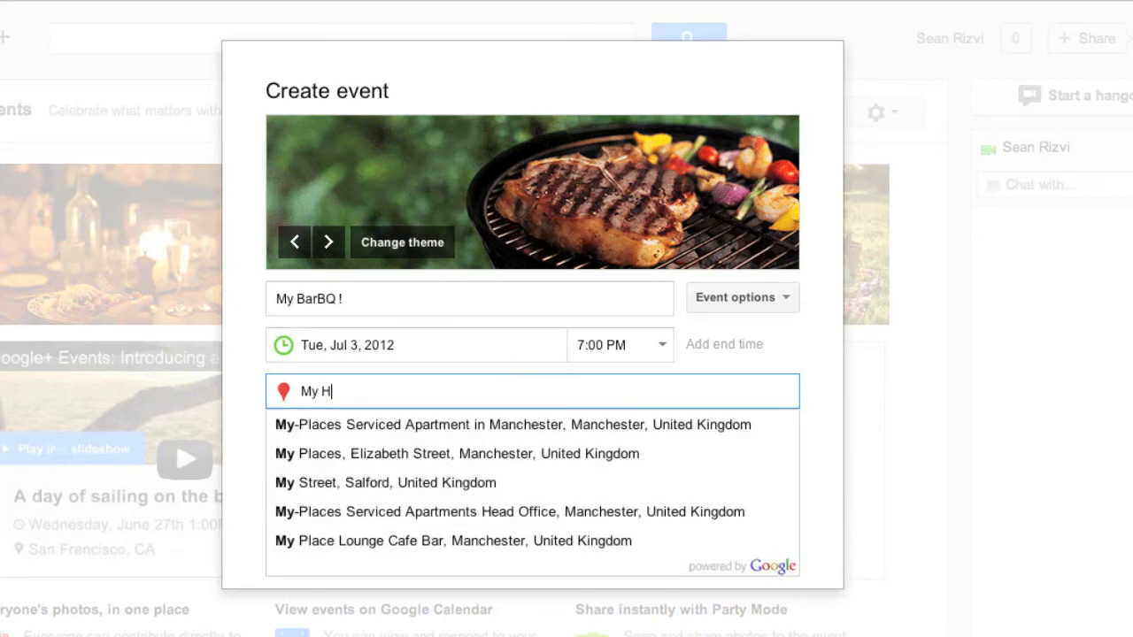
type("ouse")
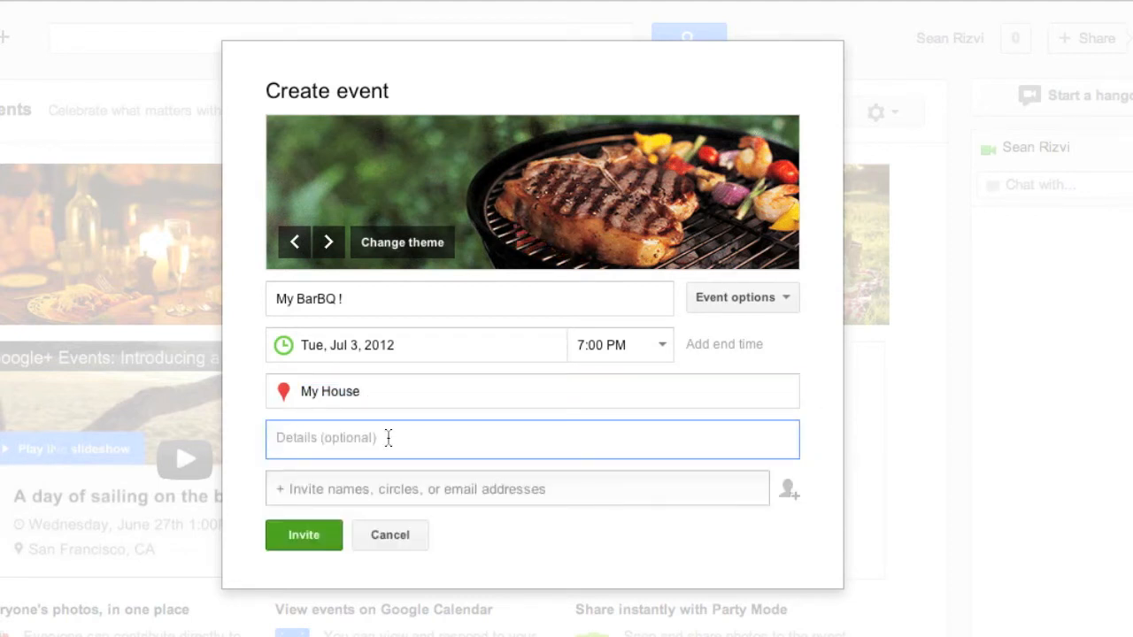
type("I nt")
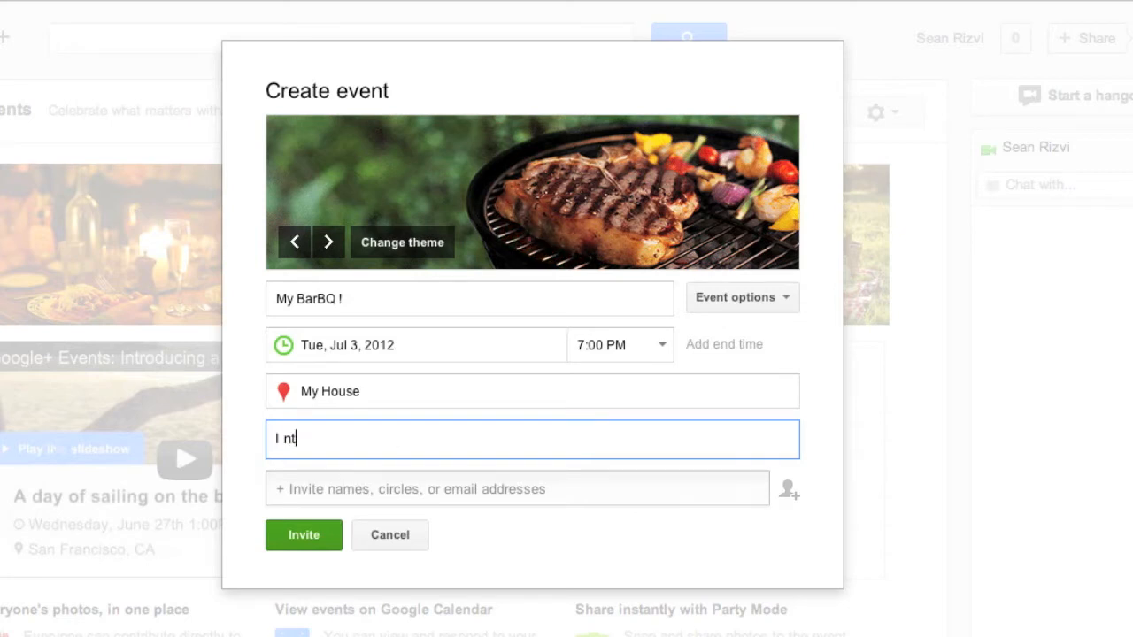
type("In the back")
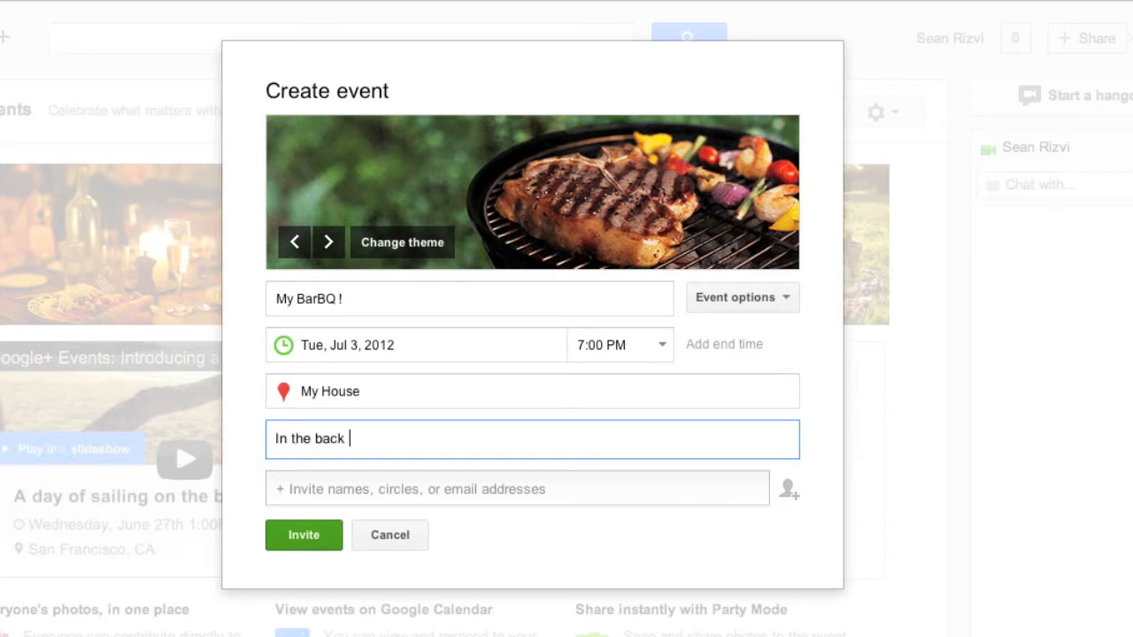
type("garden !")
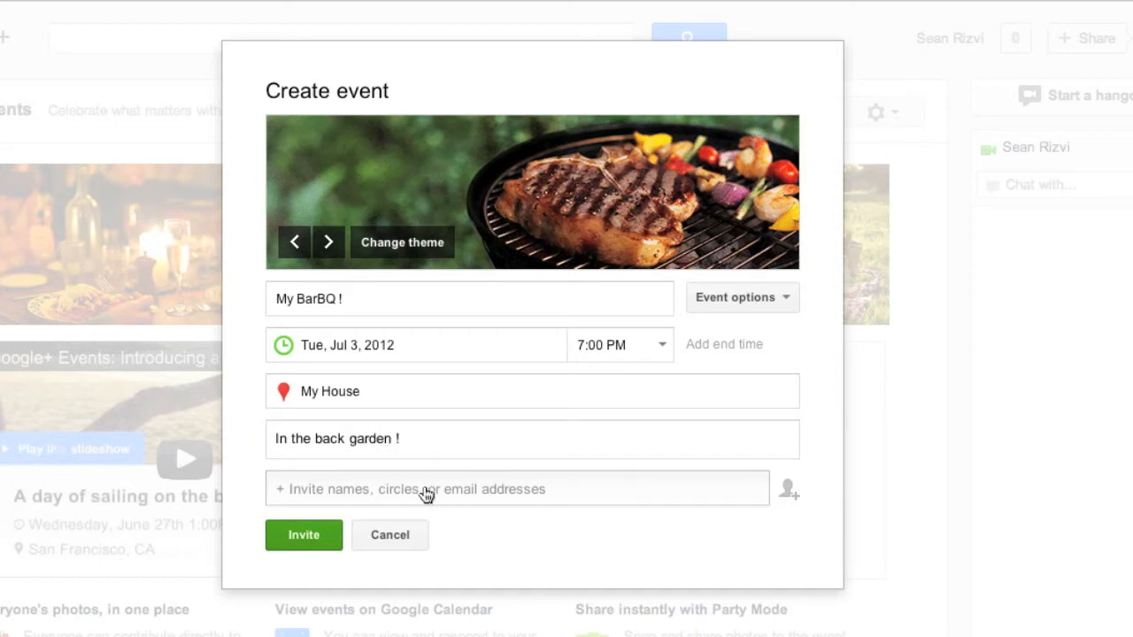
Add the Friends circle as guests and send the invitations.
left_click(517, 488)
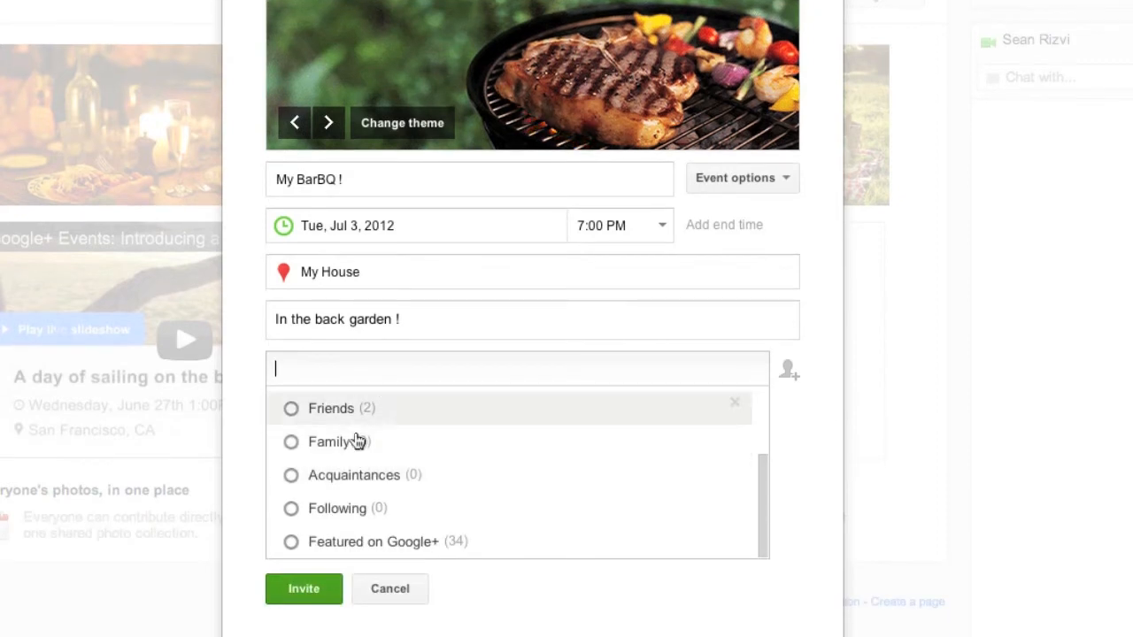
mouse_move(332, 541)
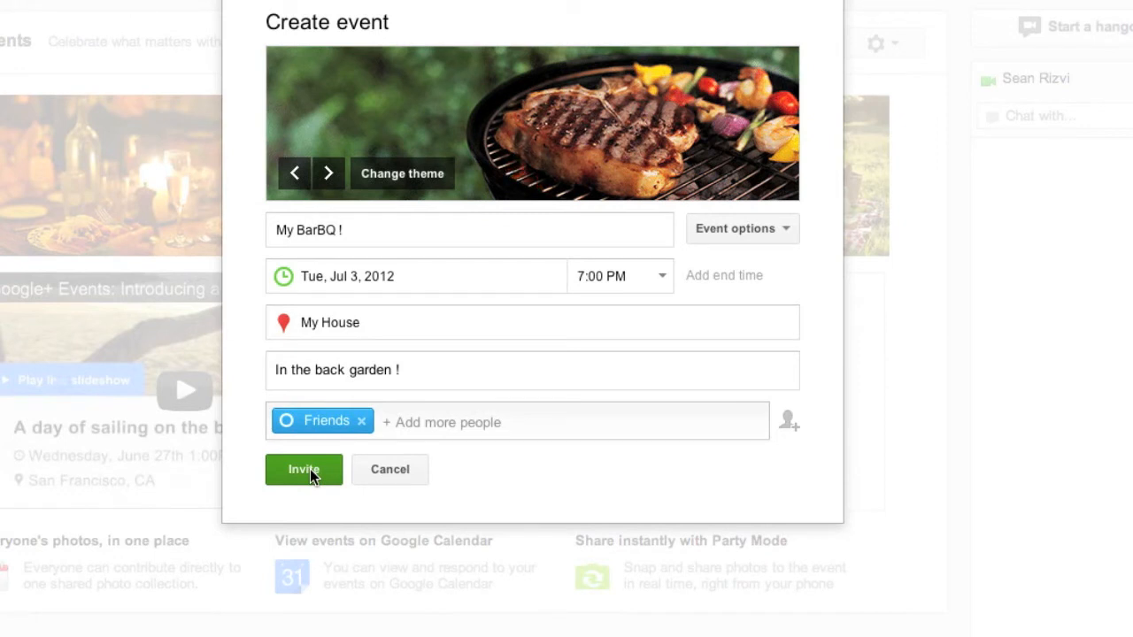
left_click(415, 276)
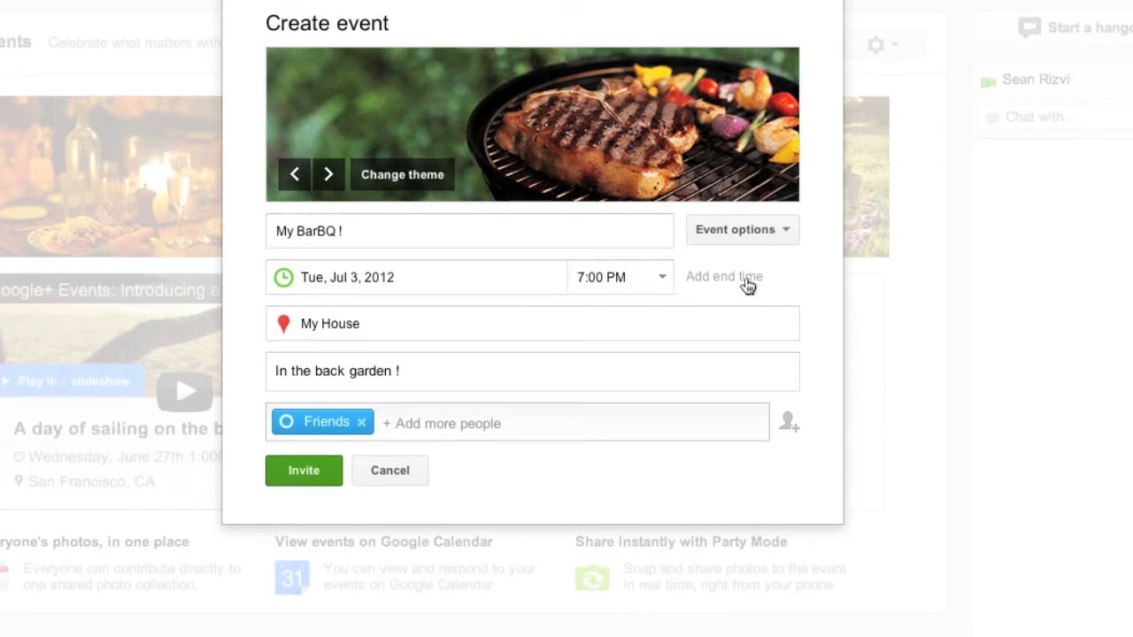
mouse_move(721, 285)
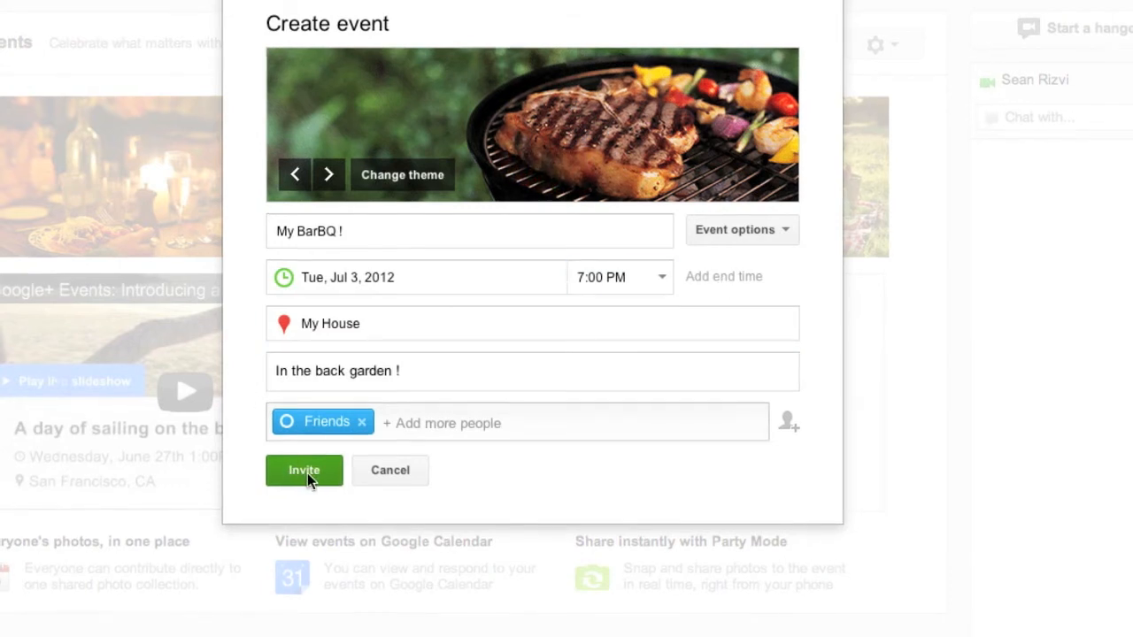
left_click(303, 470)
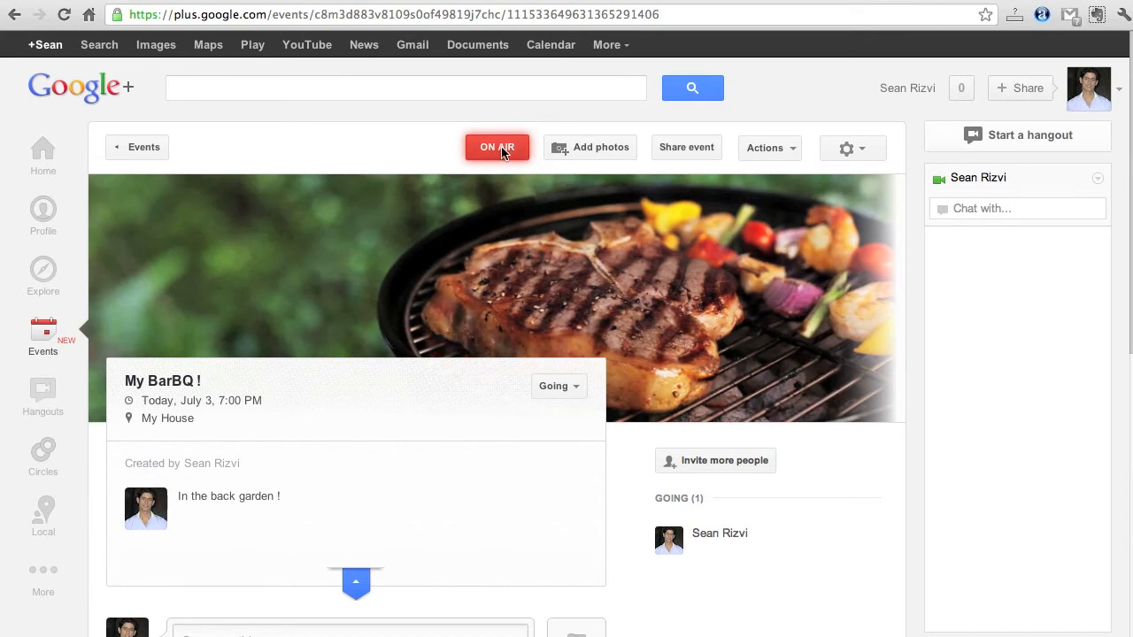
Answer Yes in the Going dropdown on the My BarBQ ! page.
scroll("down", 3)
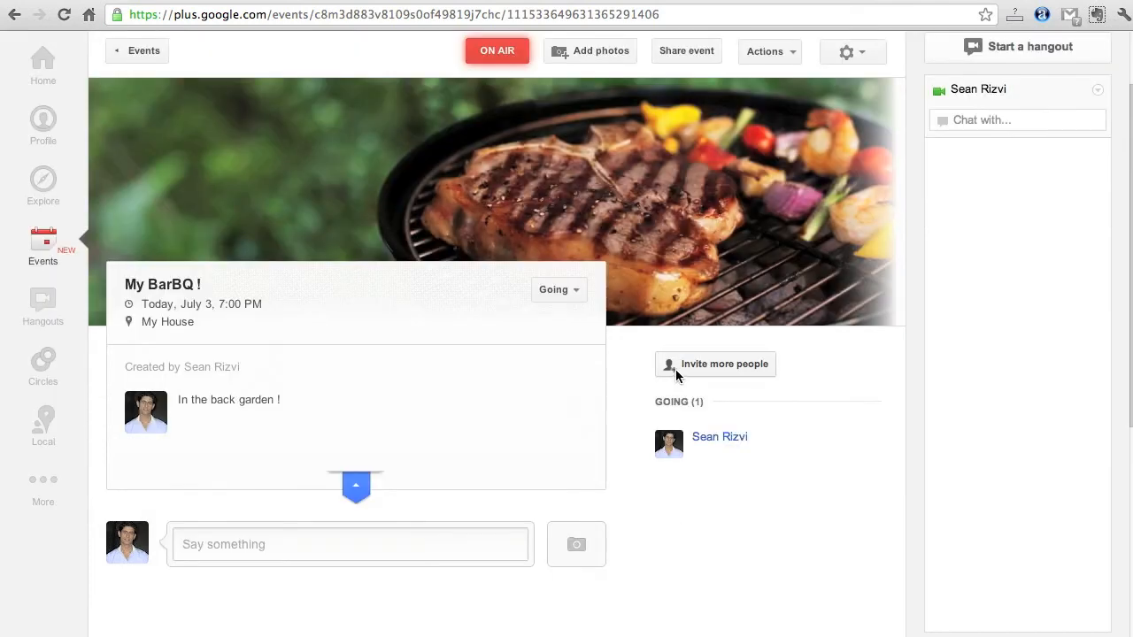
mouse_move(643, 355)
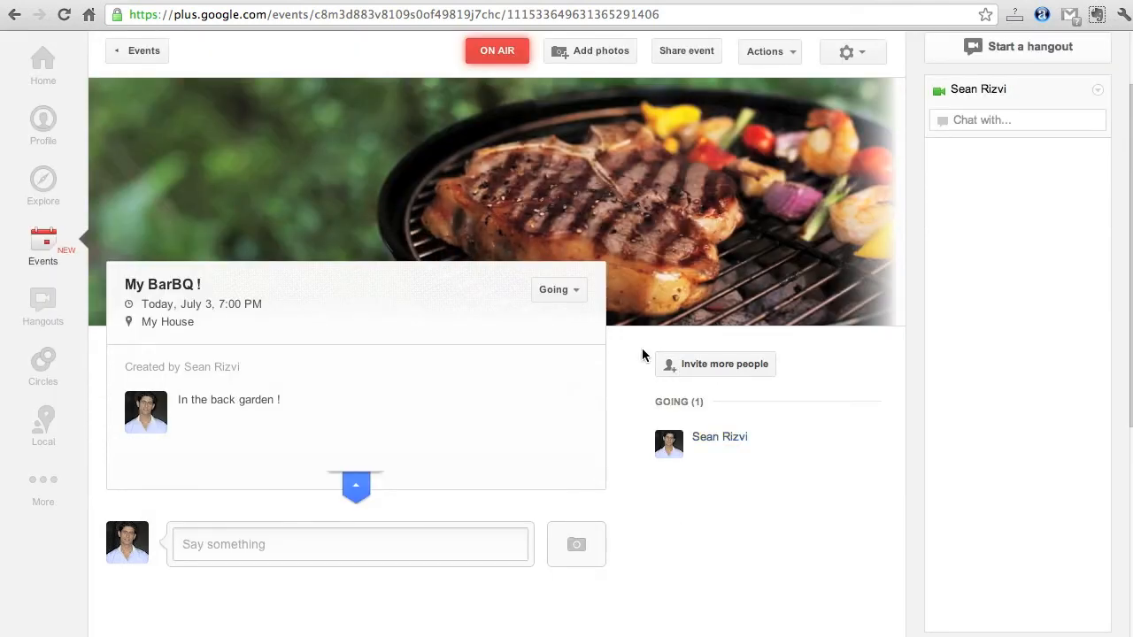
scroll("down", 3)
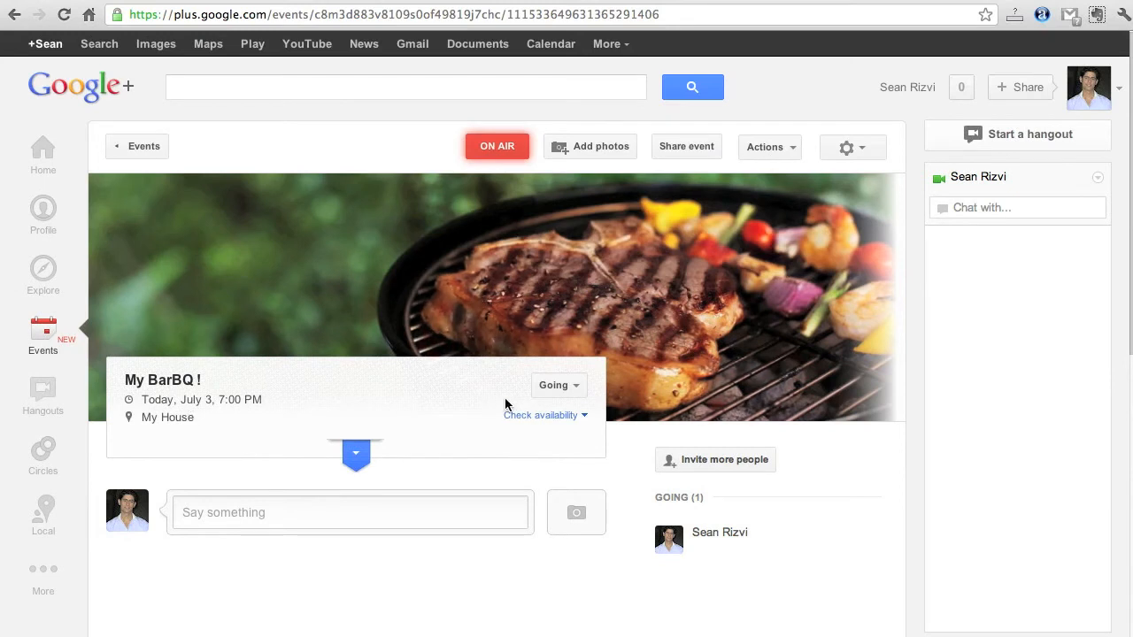
left_click(558, 385)
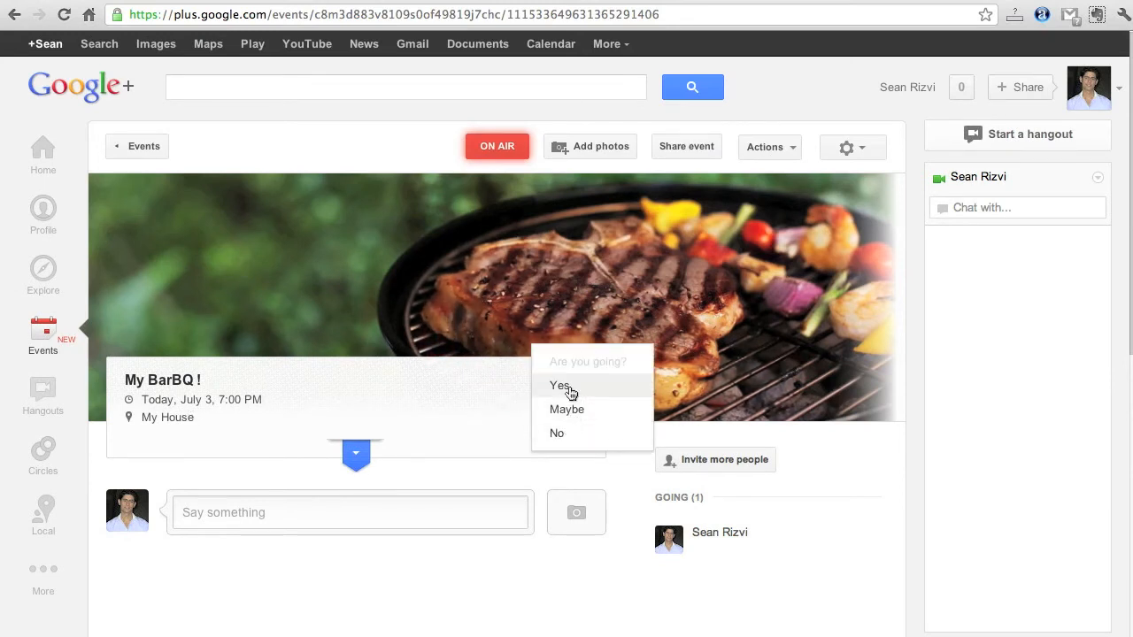
left_click(559, 384)
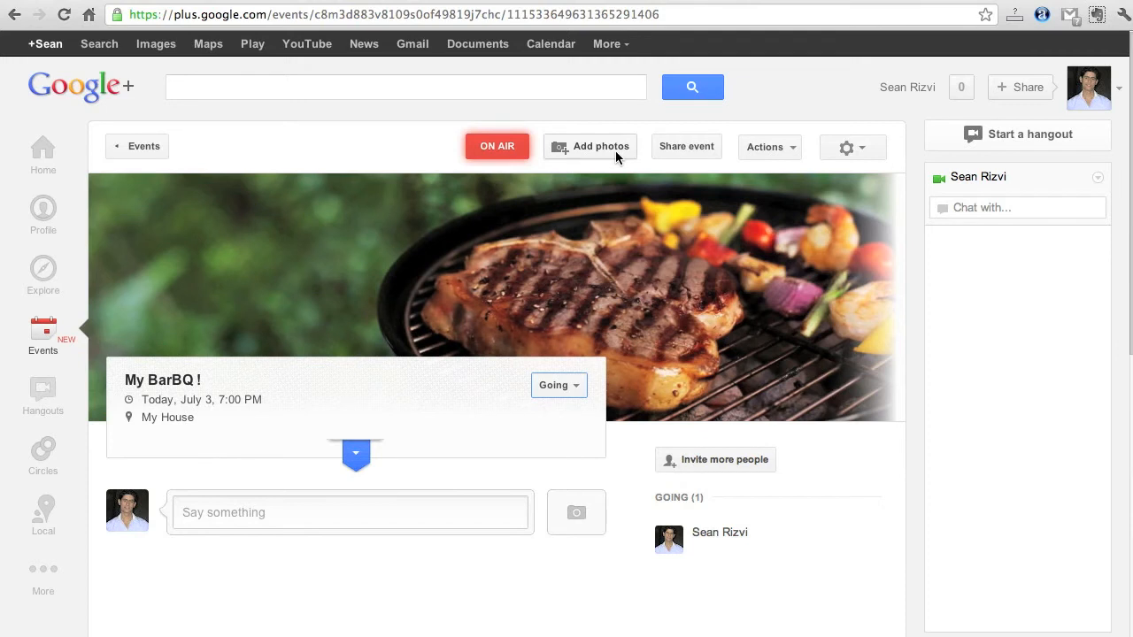
mouse_move(600, 155)
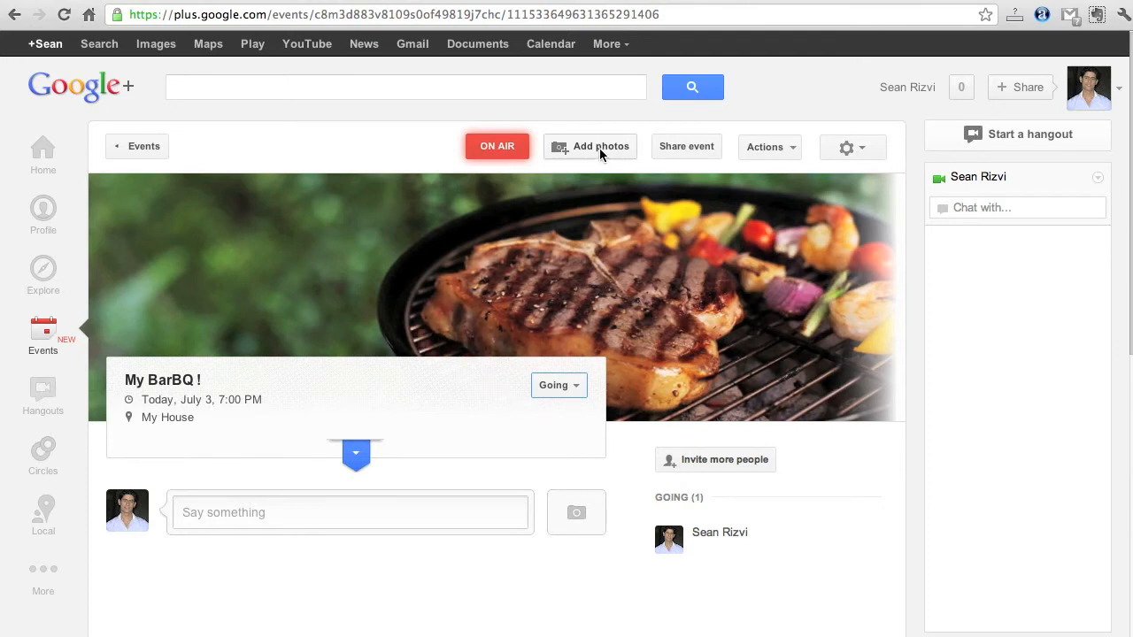
left_click(590, 146)
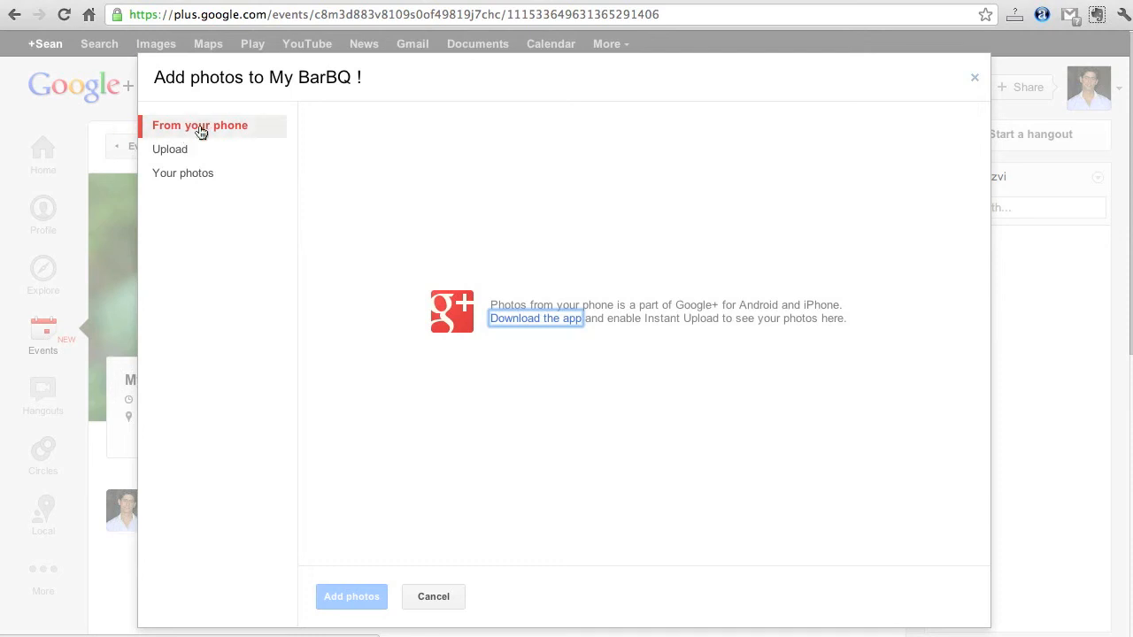
mouse_move(433, 597)
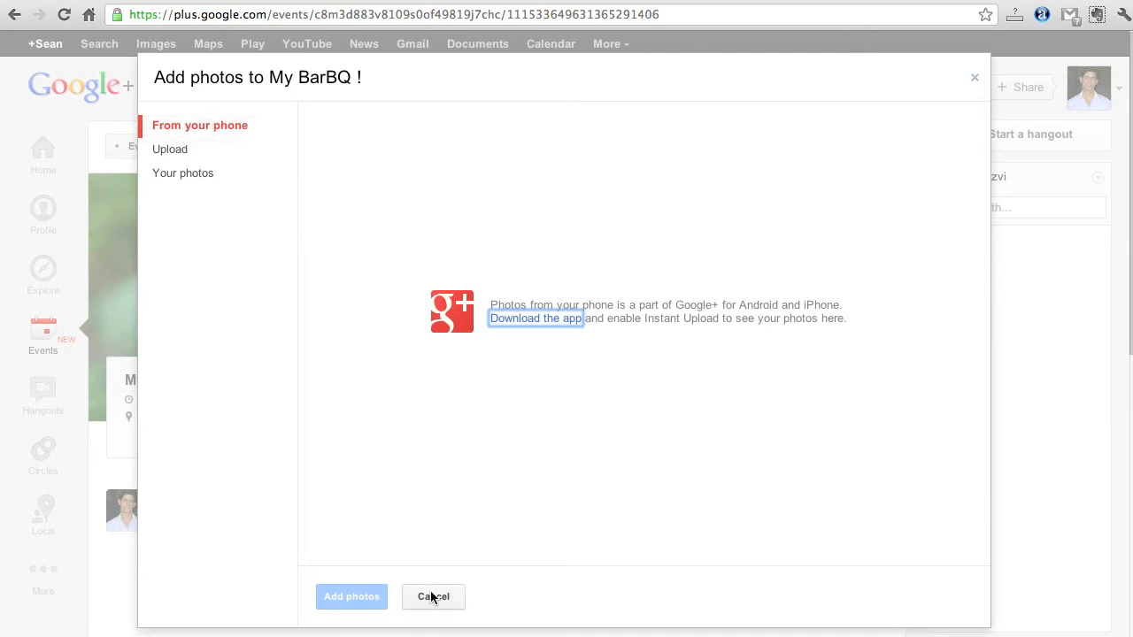
left_click(702, 41)
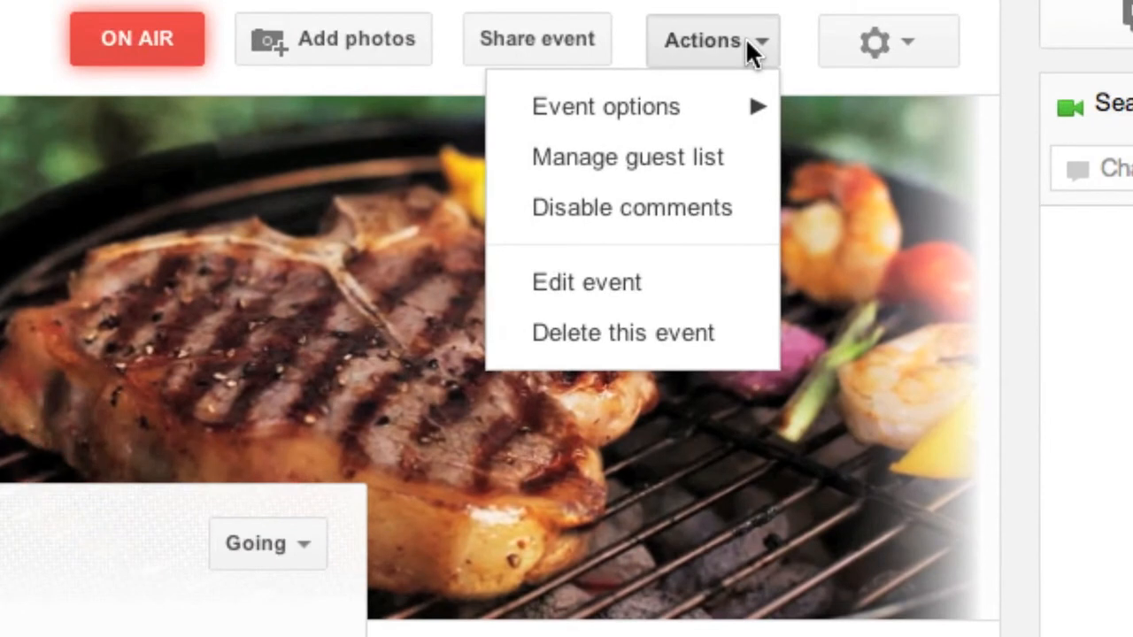
mouse_move(606, 106)
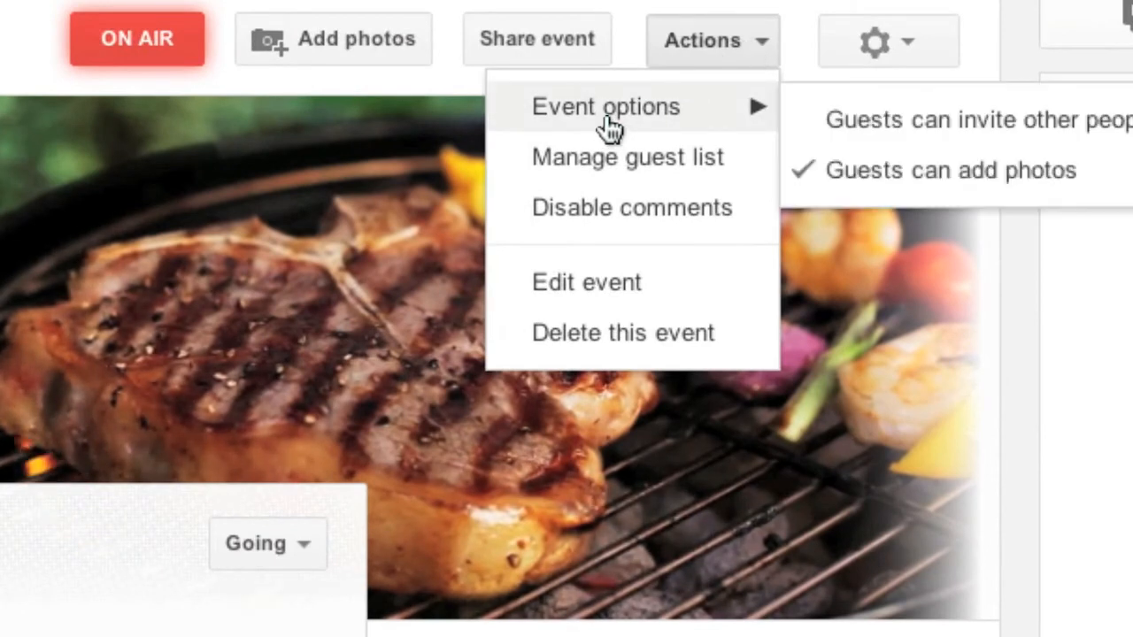
mouse_move(655, 163)
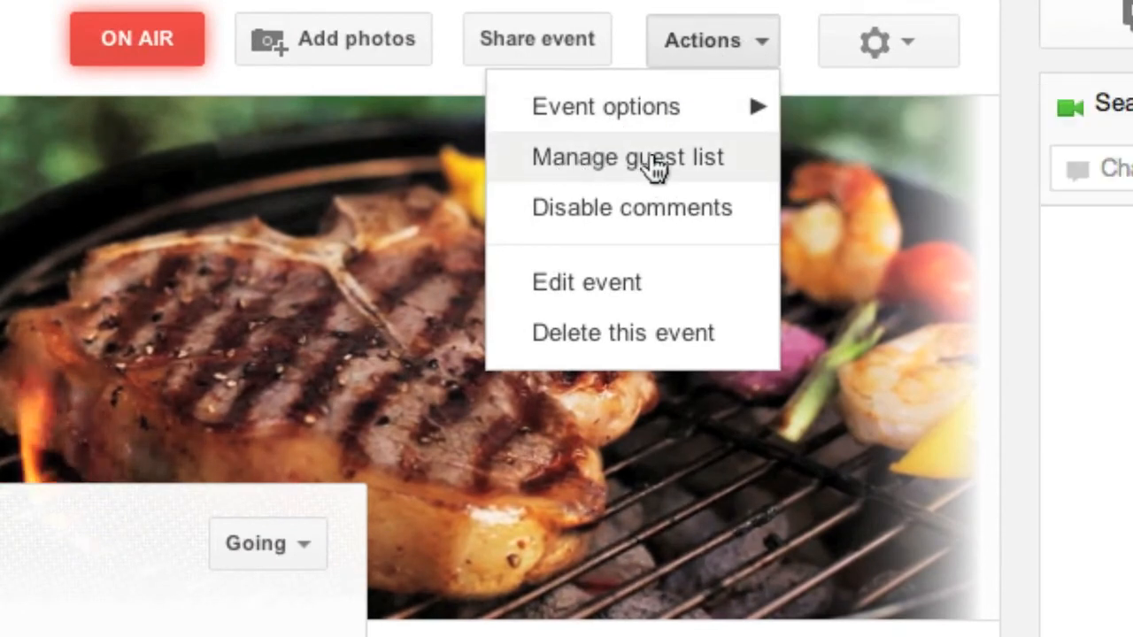
mouse_move(540, 296)
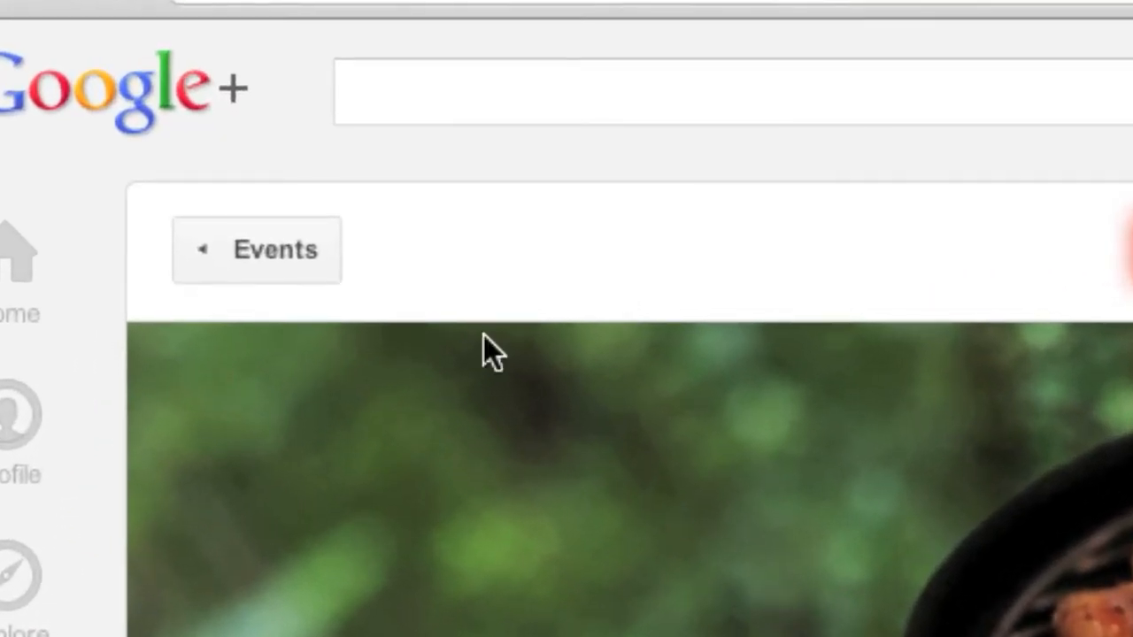
mouse_move(244, 261)
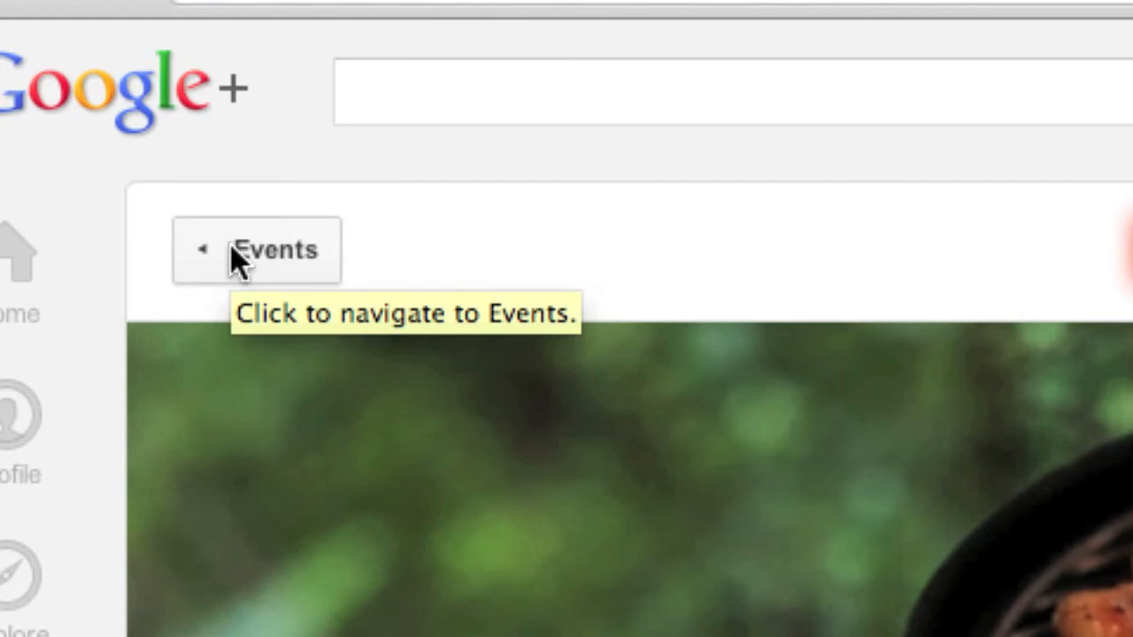
Go back to the Events overview and scroll to My BarBQ ! under Upcoming events.
left_click(256, 249)
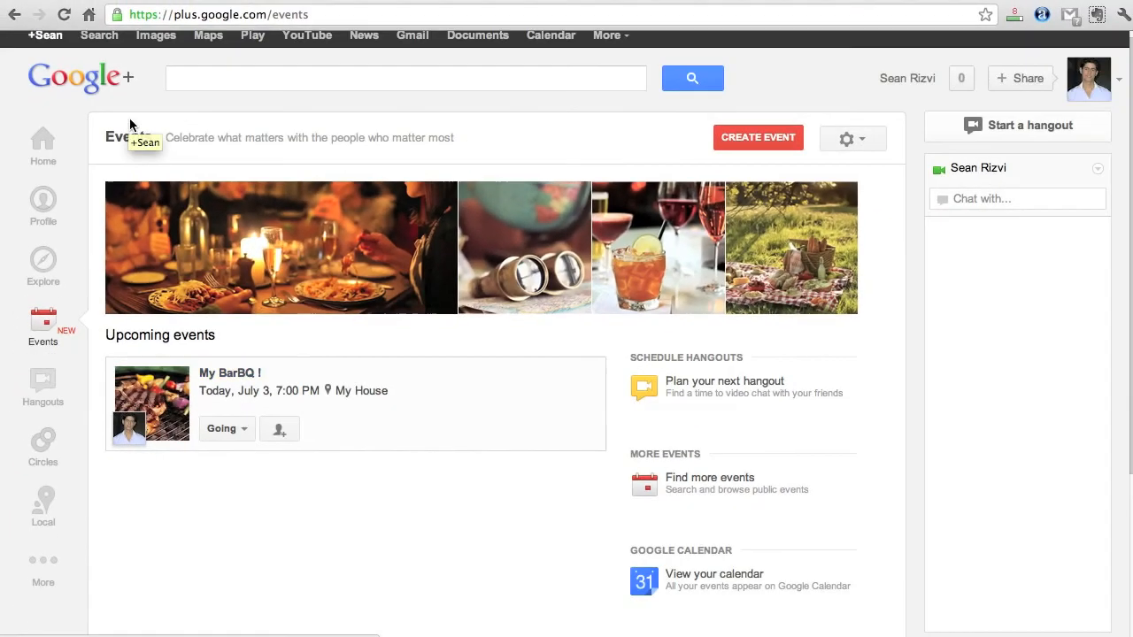
scroll("down", 3)
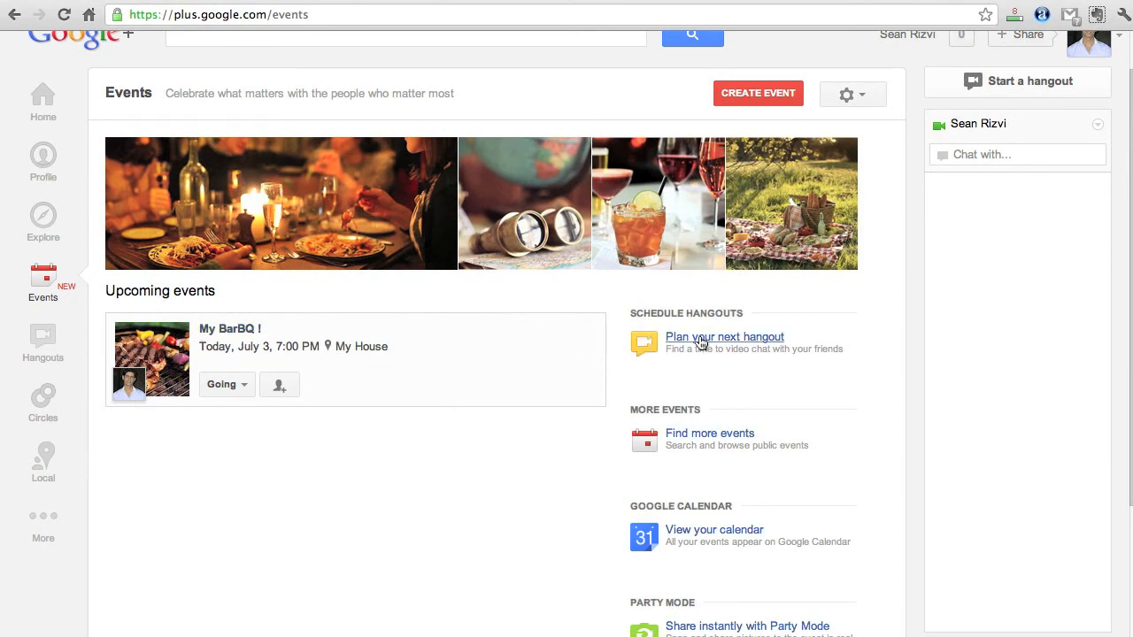
scroll("down", 3)
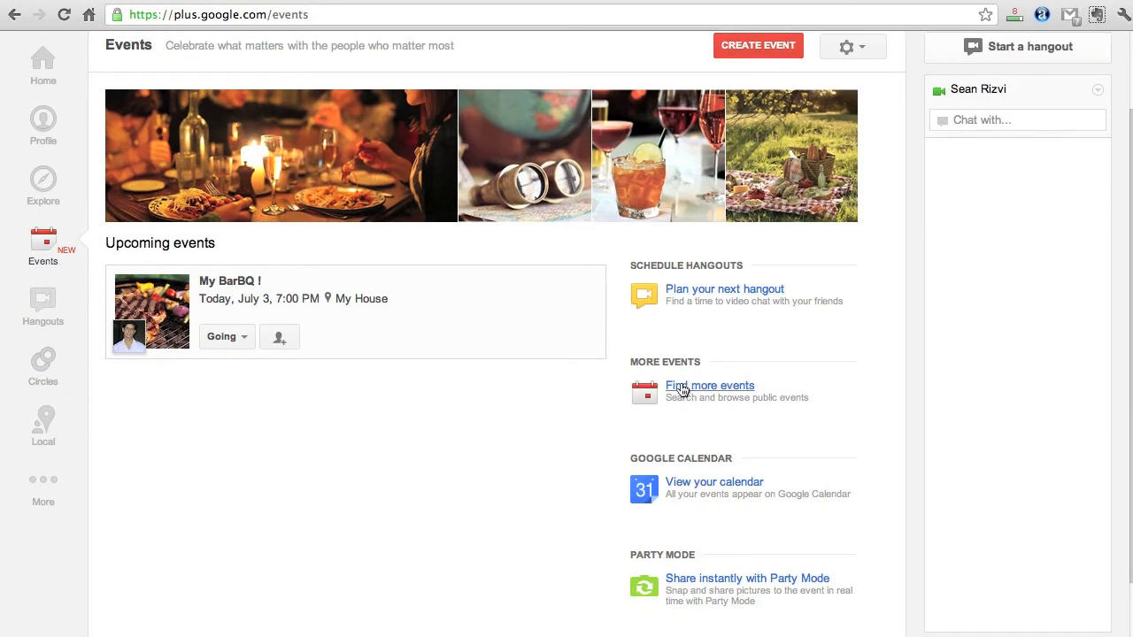
scroll("down", 3)
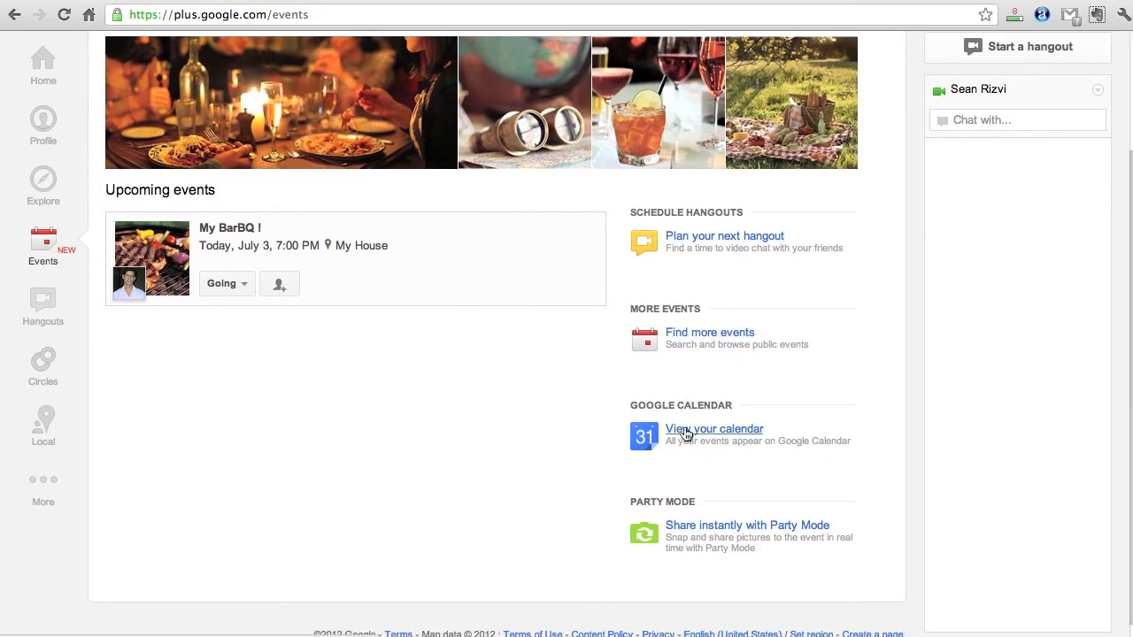
scroll("down", 3)
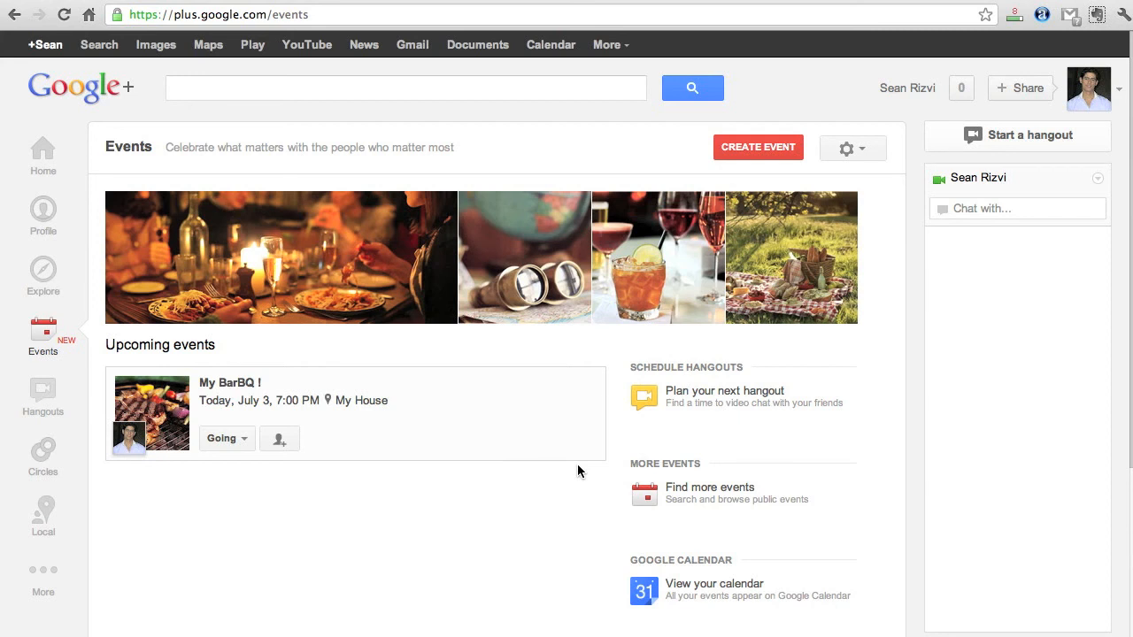
mouse_move(320, 353)
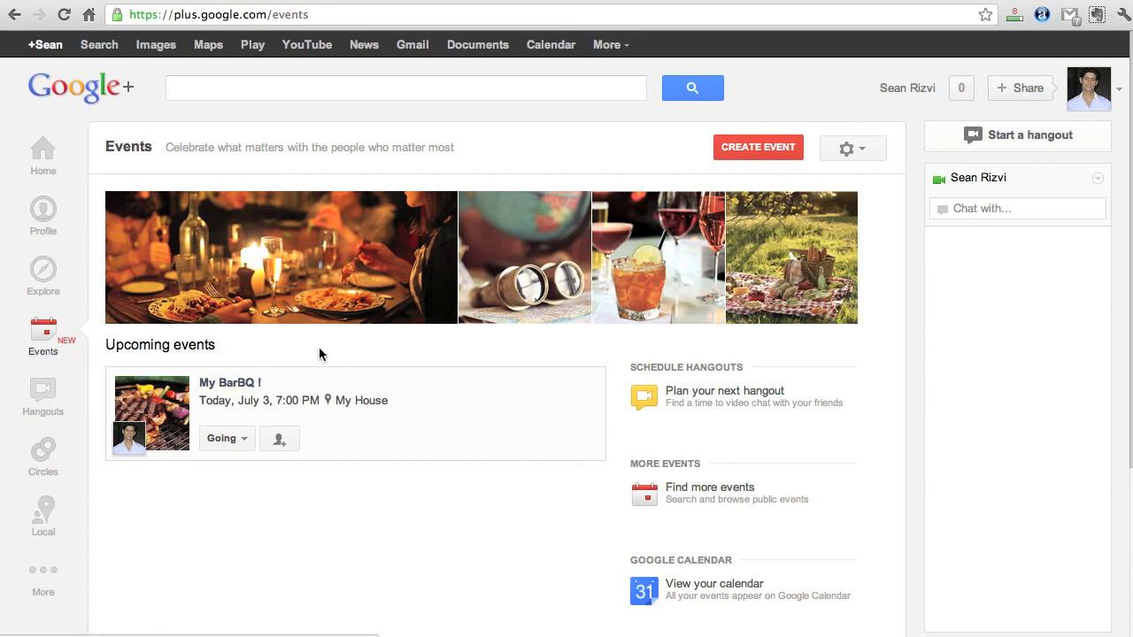
mouse_move(401, 354)
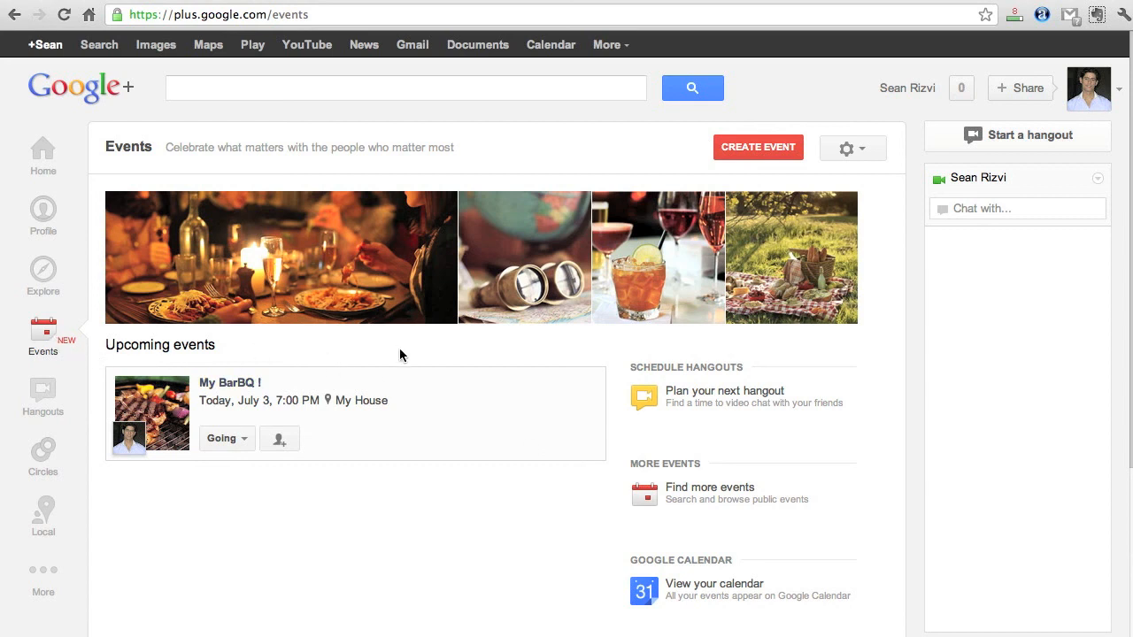